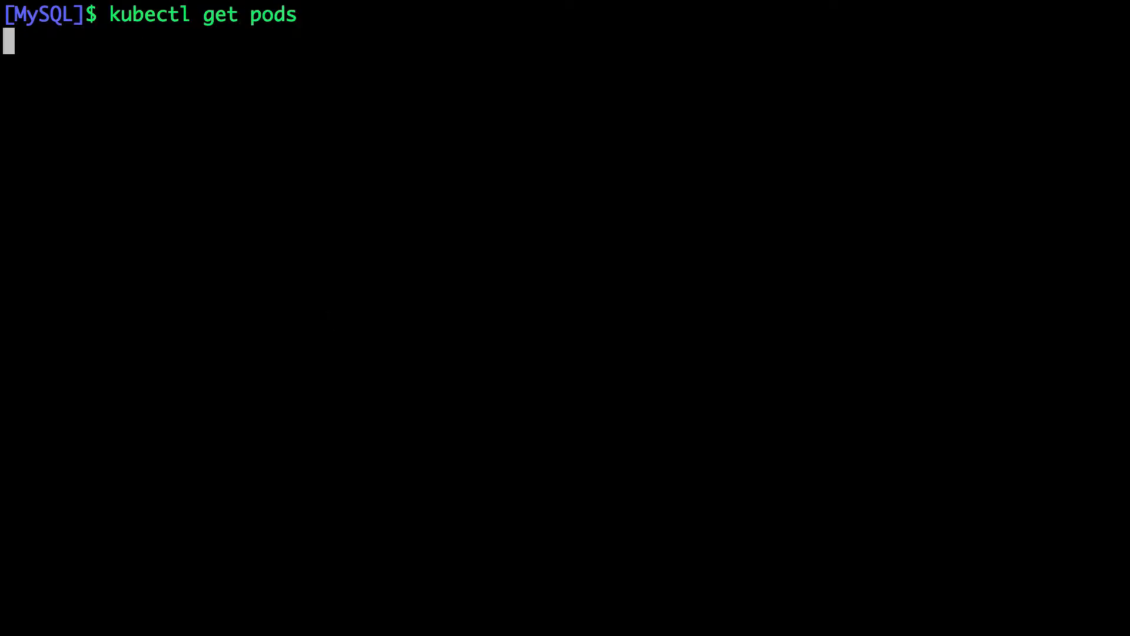
Step: List pods, store the running MySQL pod name in POD, and exec into mysql as root
key(Return)
text(POD=`kubectl get pods -l app=mysql | grep Running | grep 1/1 | awk '{print $1}'`)
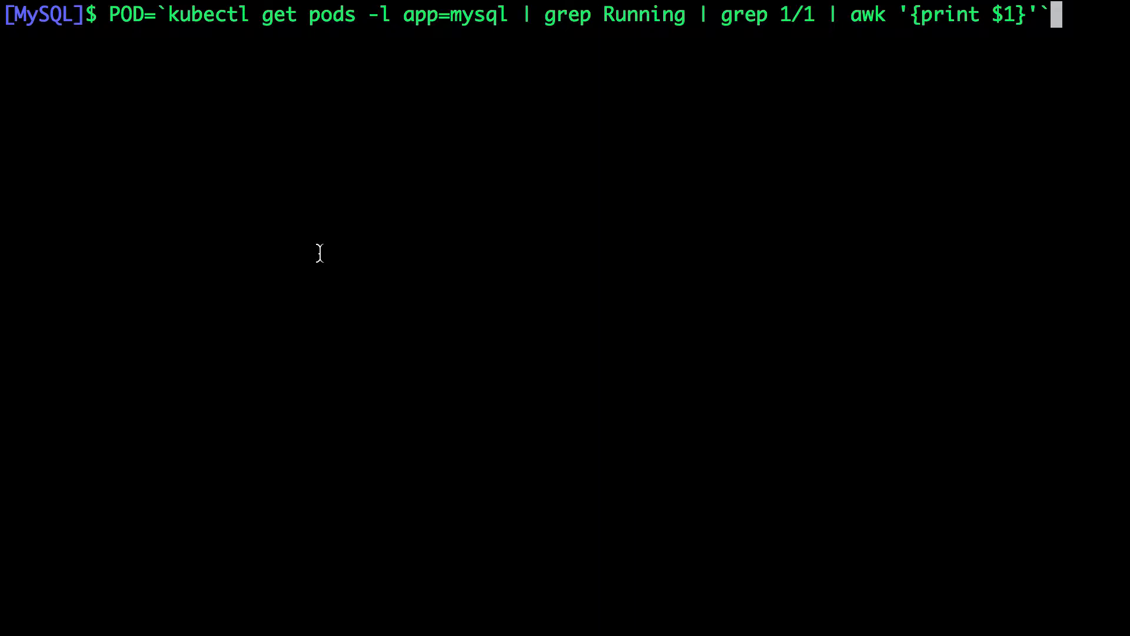
key(Return)
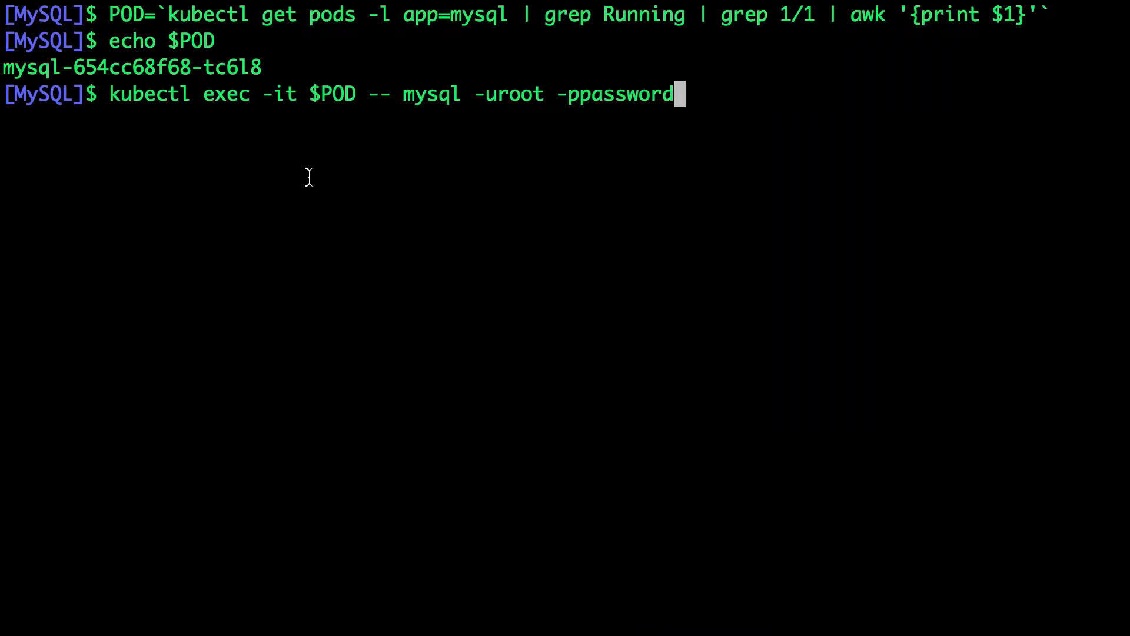
key(Return)
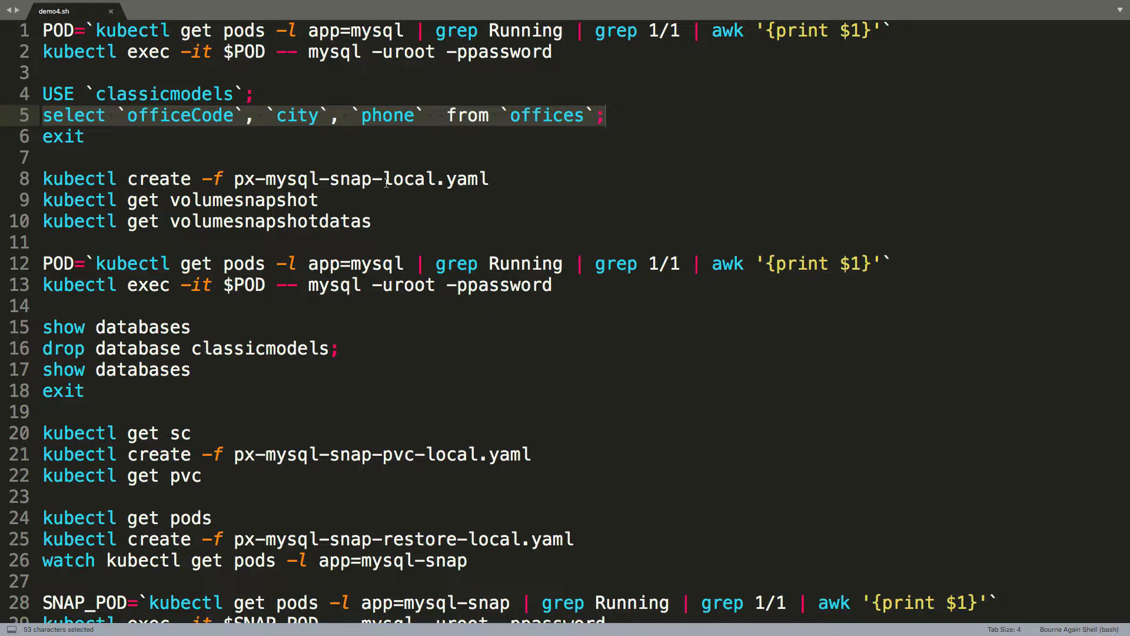
Step: Show the px-mysql-snap-local.yaml VolumeSnapshot manifest targeting px-mysql-pvc
click(385, 179)
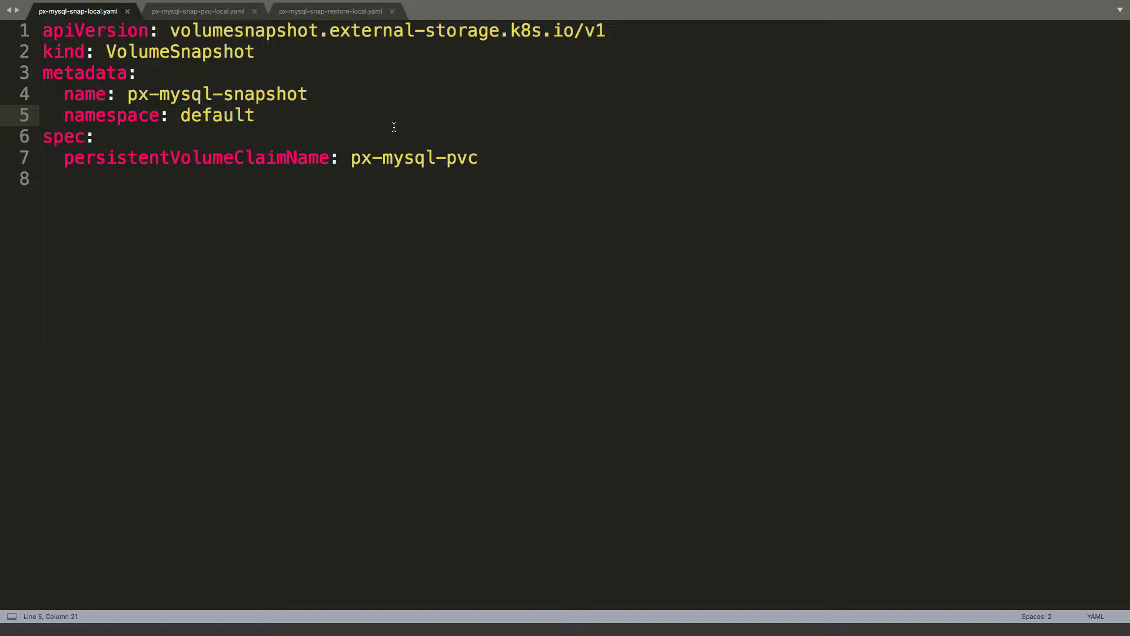
click(350, 158)
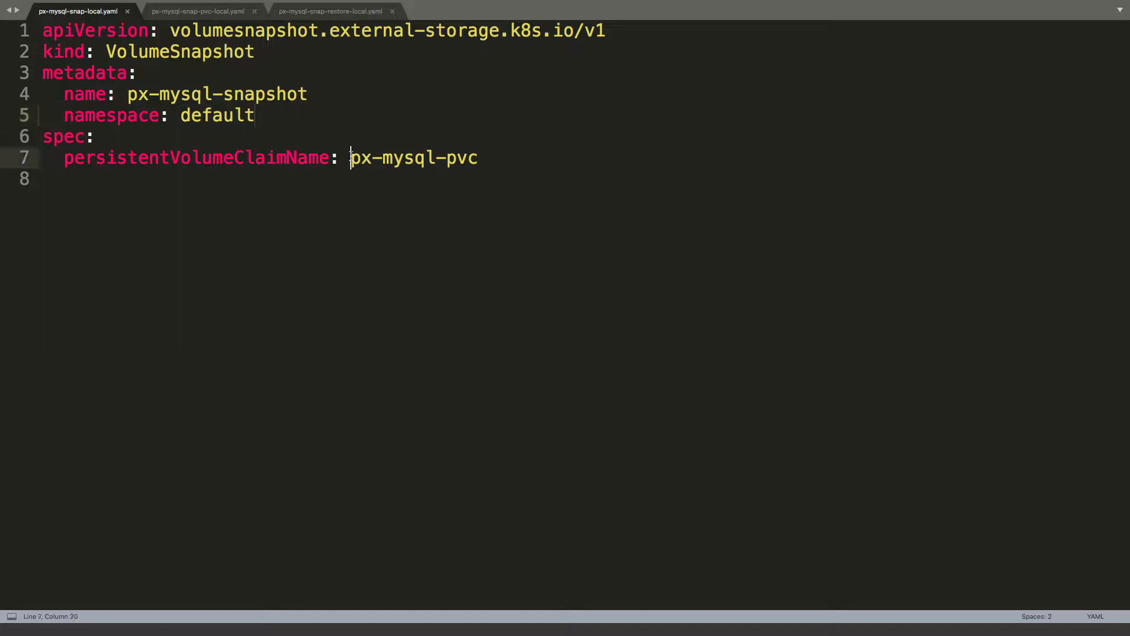
double_click(414, 157)
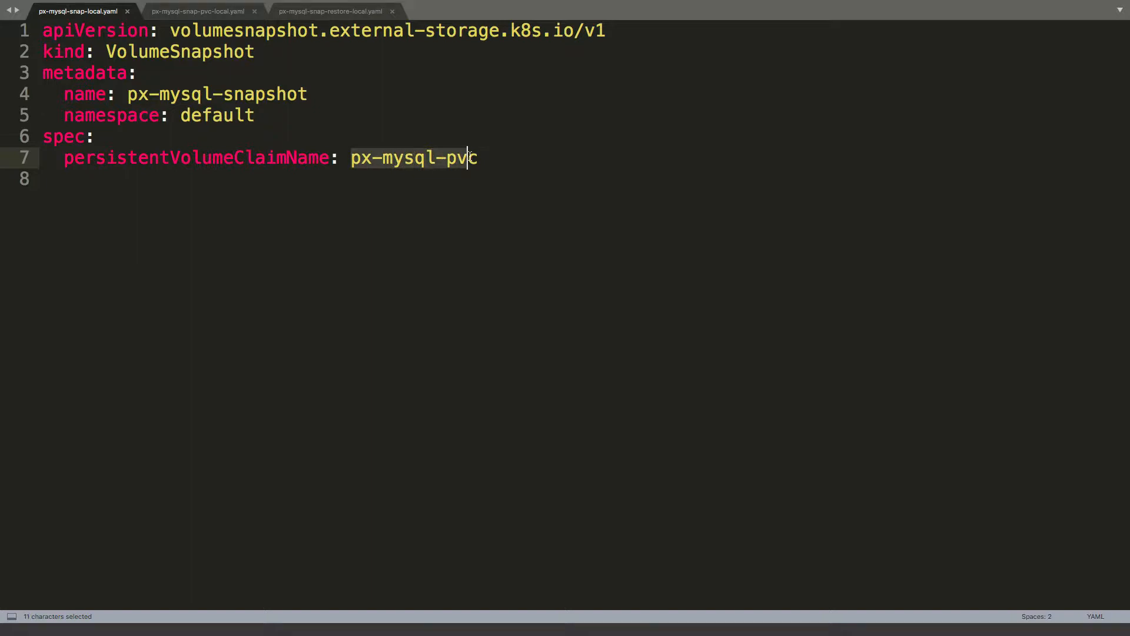
click(491, 157)
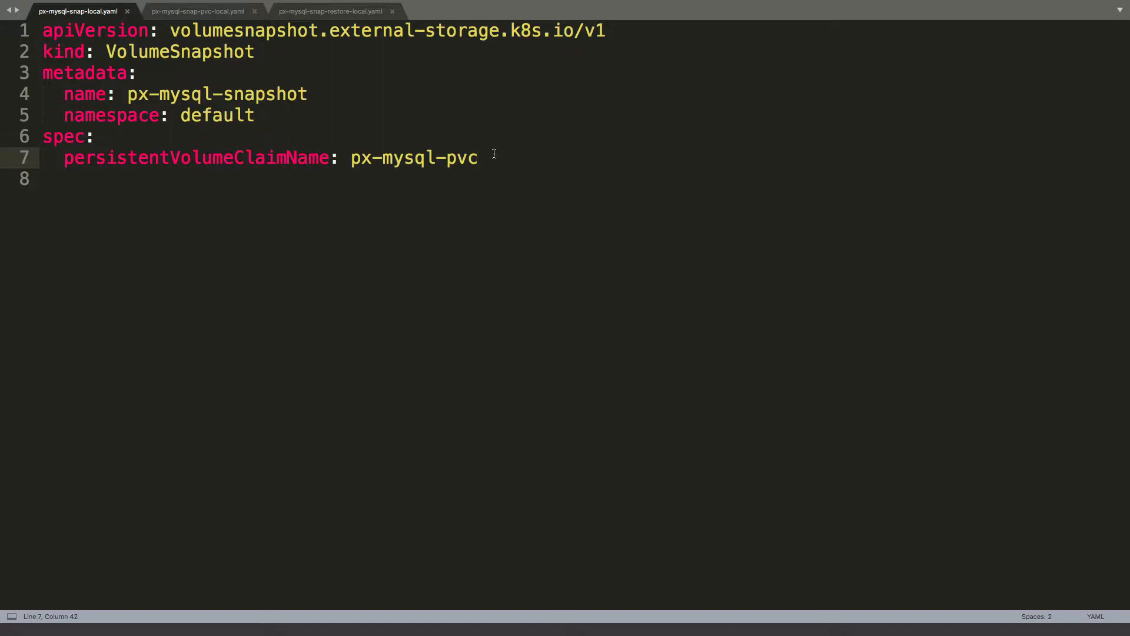
mouse_move(409, 209)
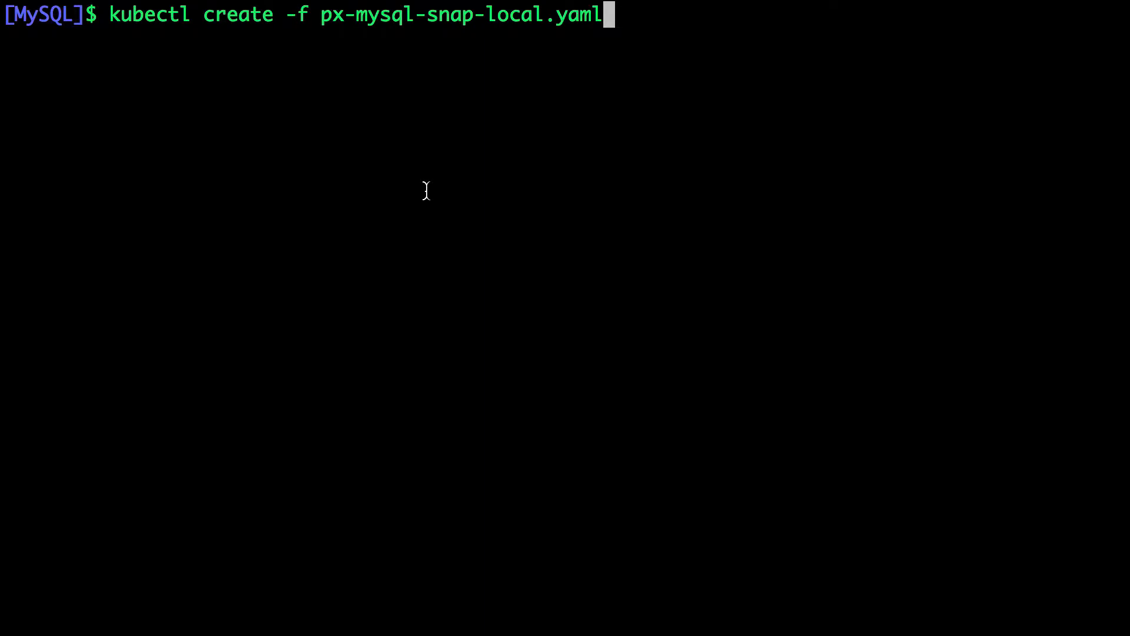
Step: Create px-mysql-snapshot from px-mysql-snap-local.yaml, then list volumesnapshots and volumesnapshotdatas
key(Return)
text(kubectl get volumesnapshot)
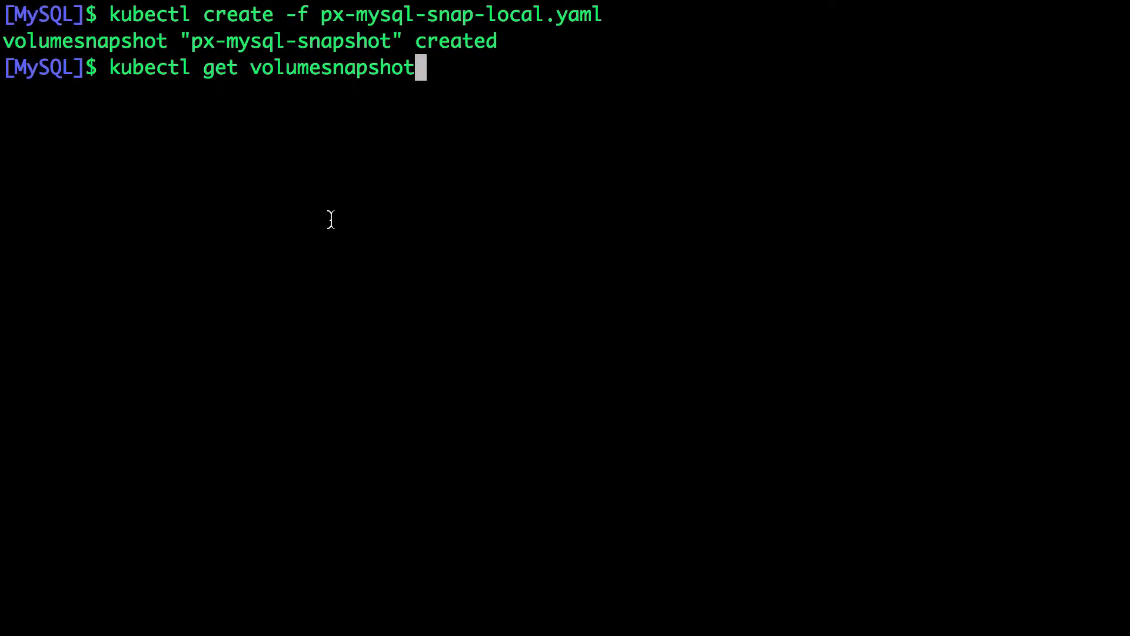
key(Return)
text(kubectl get volumesnapshotdatas)
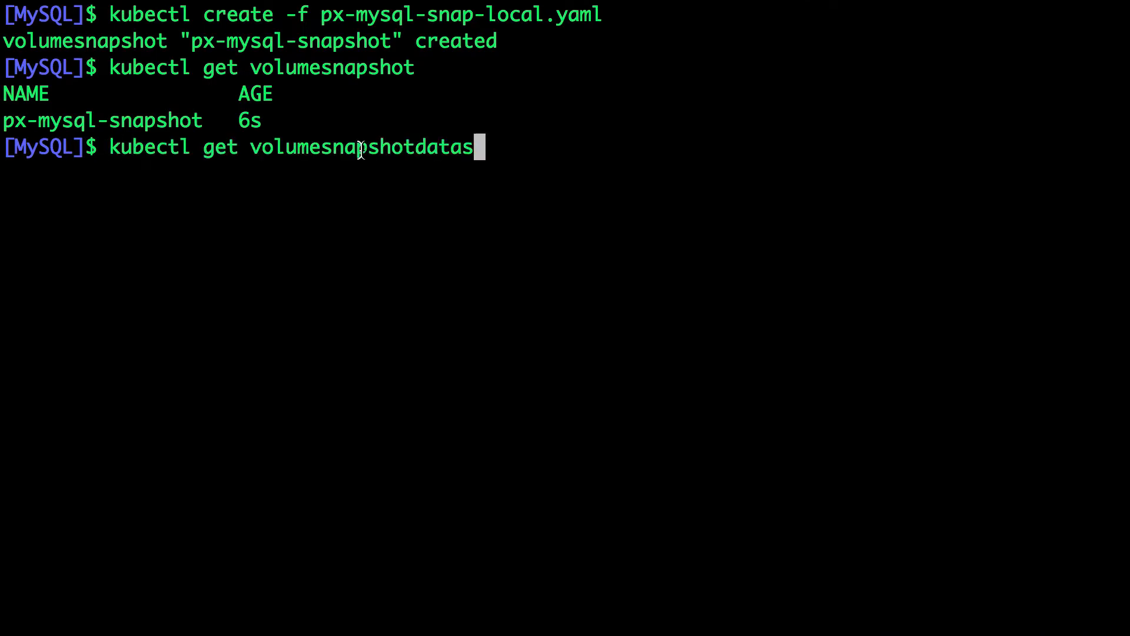
key(Return)
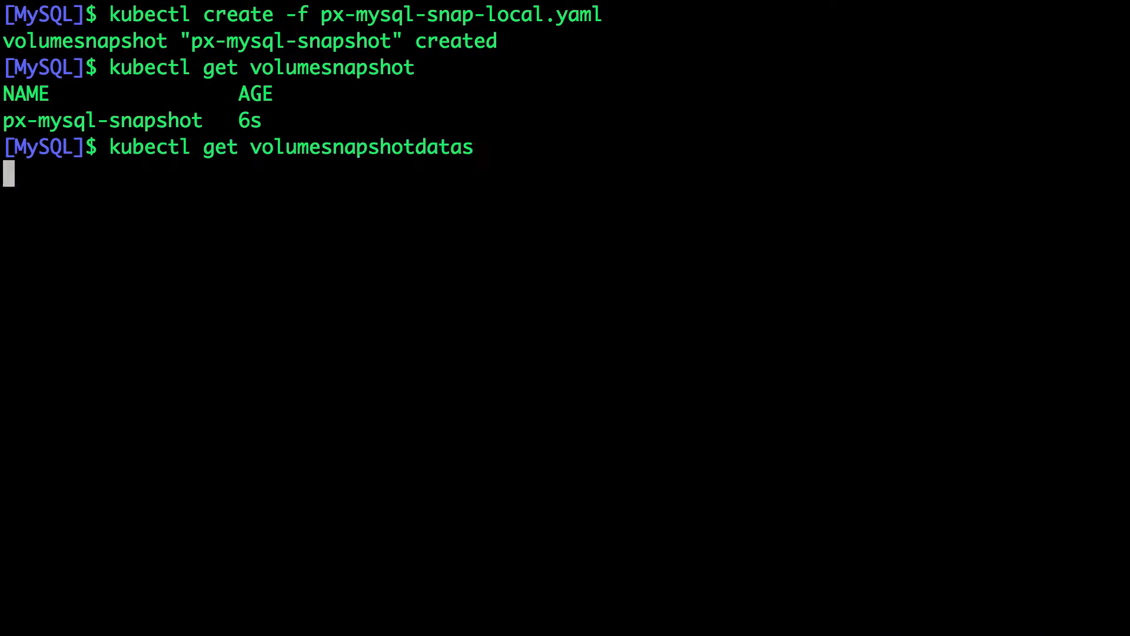
key(Return)
text(POD=`kubectl get pods -l app=mysql | grep Running | grep 1/1 | awk '{print $1}'`)
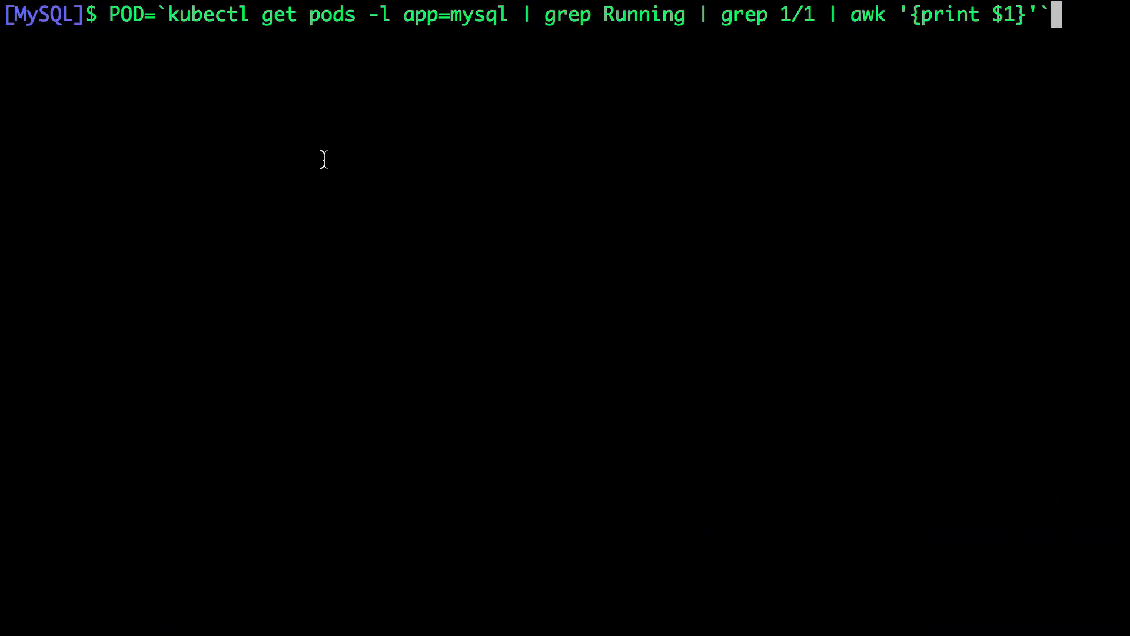
Step: Re-store the MySQL pod name in POD and reopen a root mysql session inside it
key(Return)
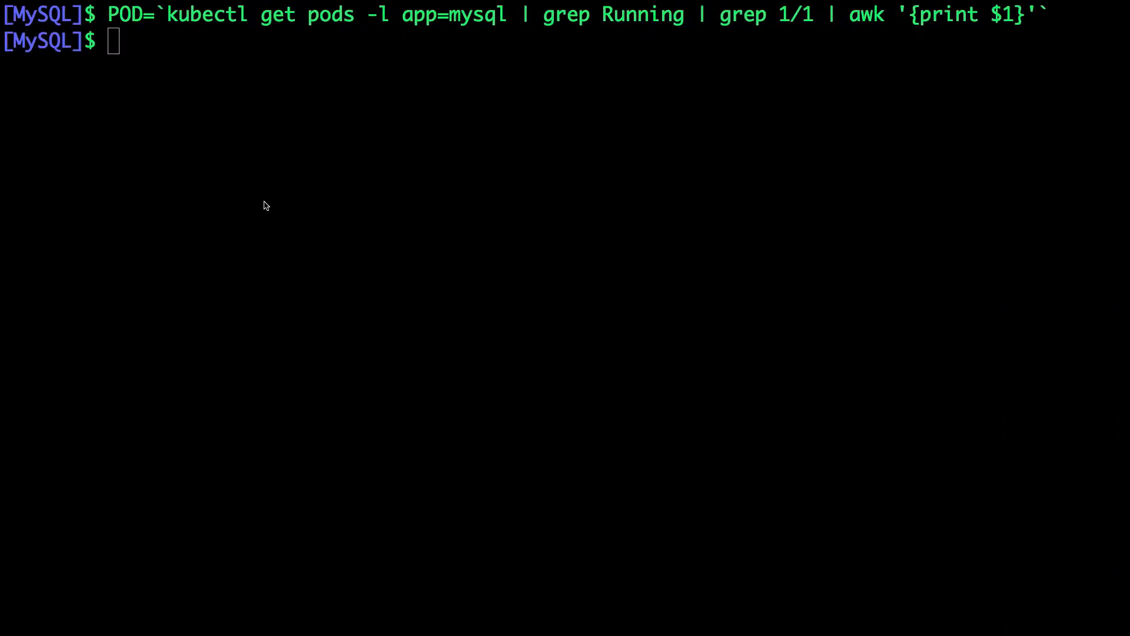
text(kubectl exec -it $POD -- mysql -uroot -ppassword)
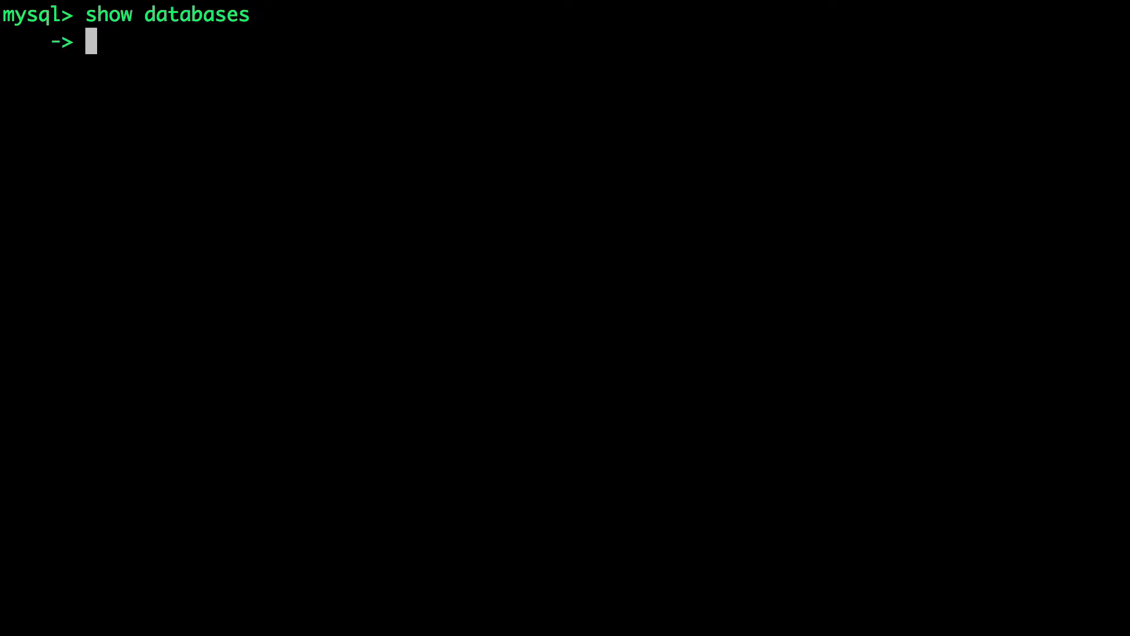
text(;)
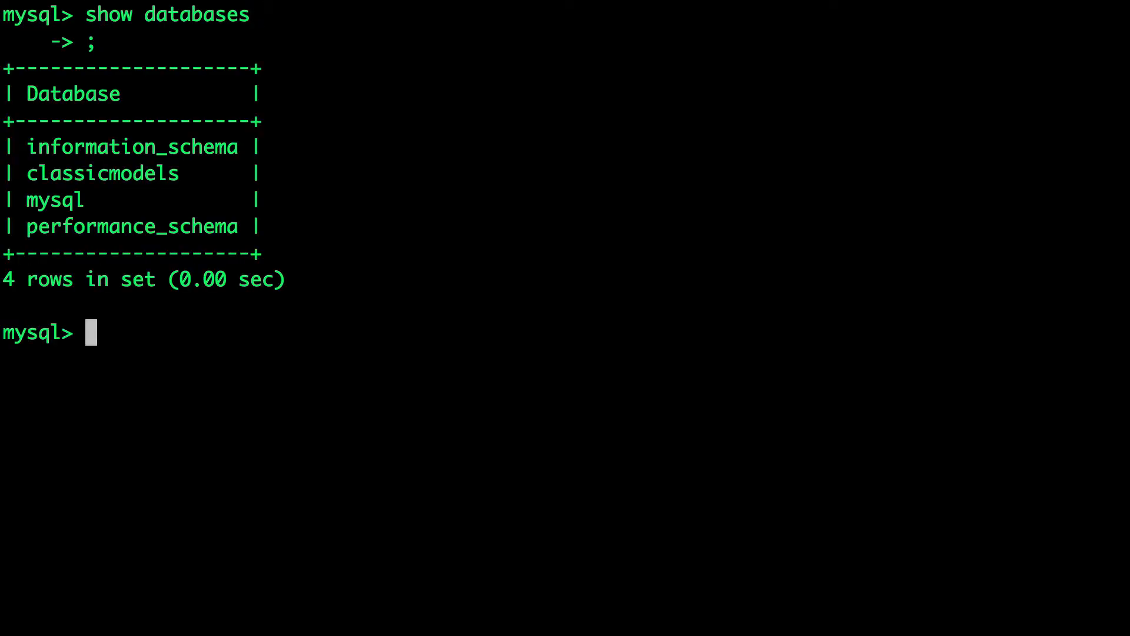
Step: Run DROP DATABASE classicmodels and begin another SHOW DATABASES listing
double_click(103, 173)
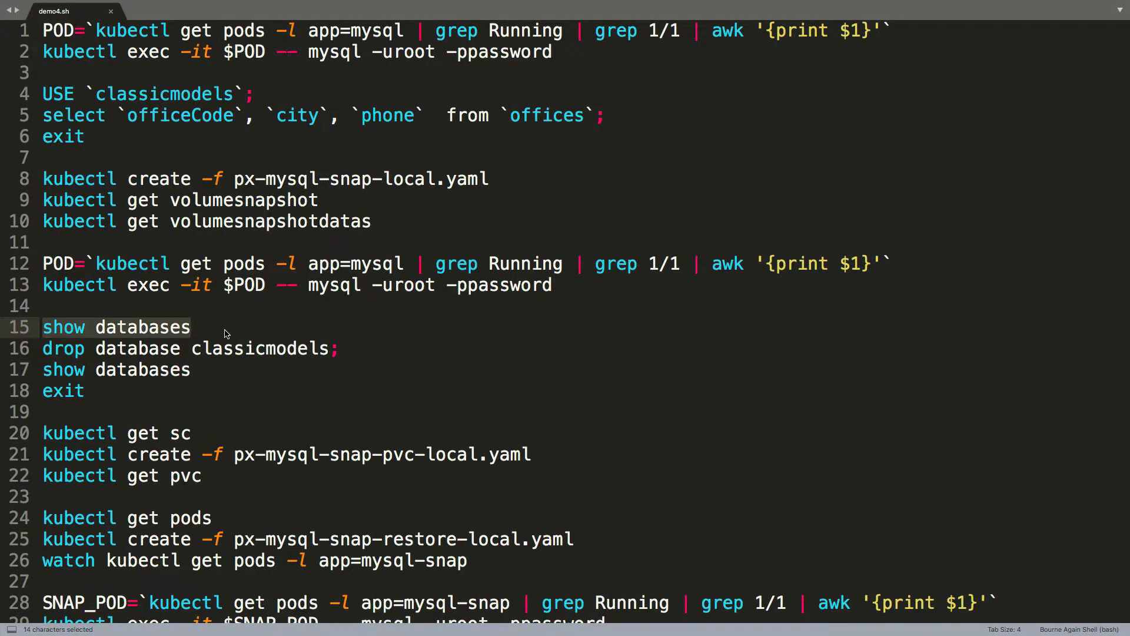
text(;)
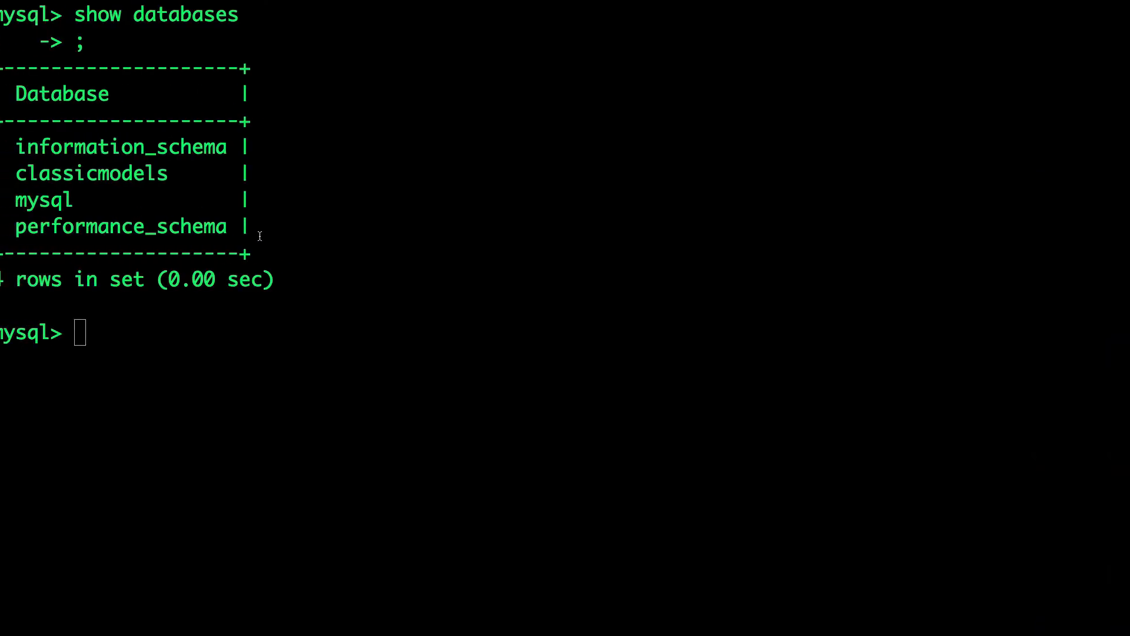
text(drop database classicmodels;)
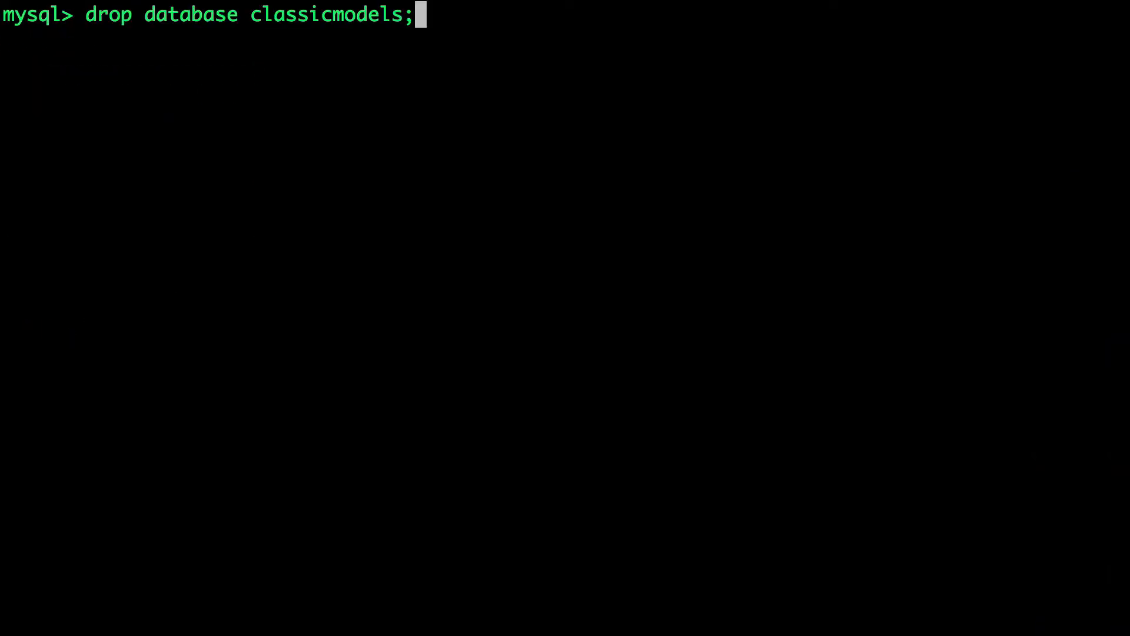
key(Return)
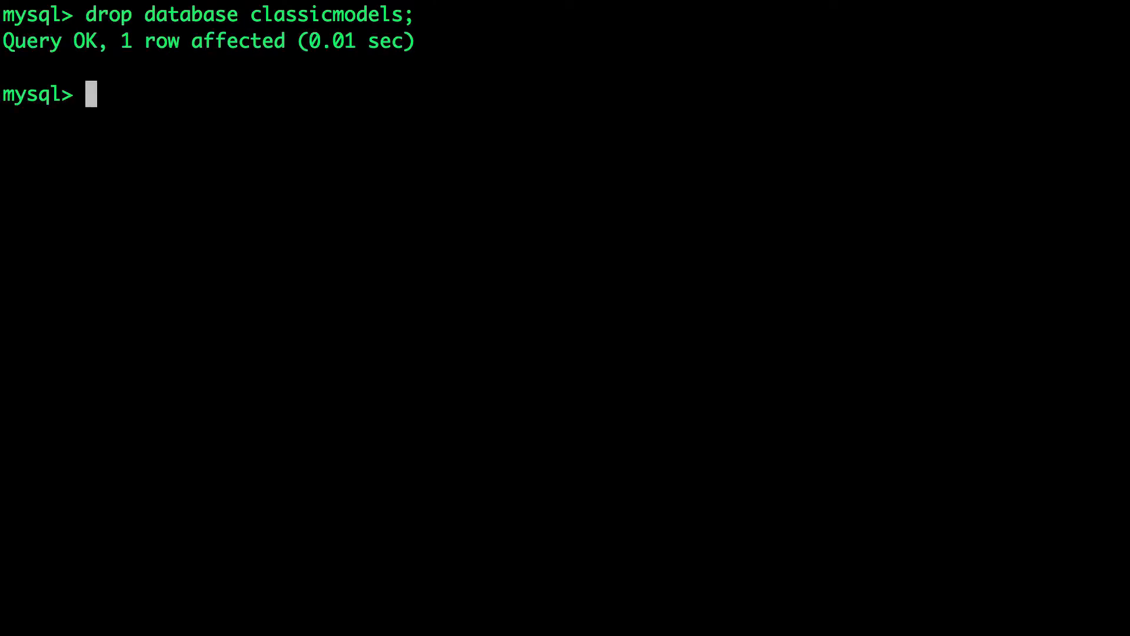
text(;)
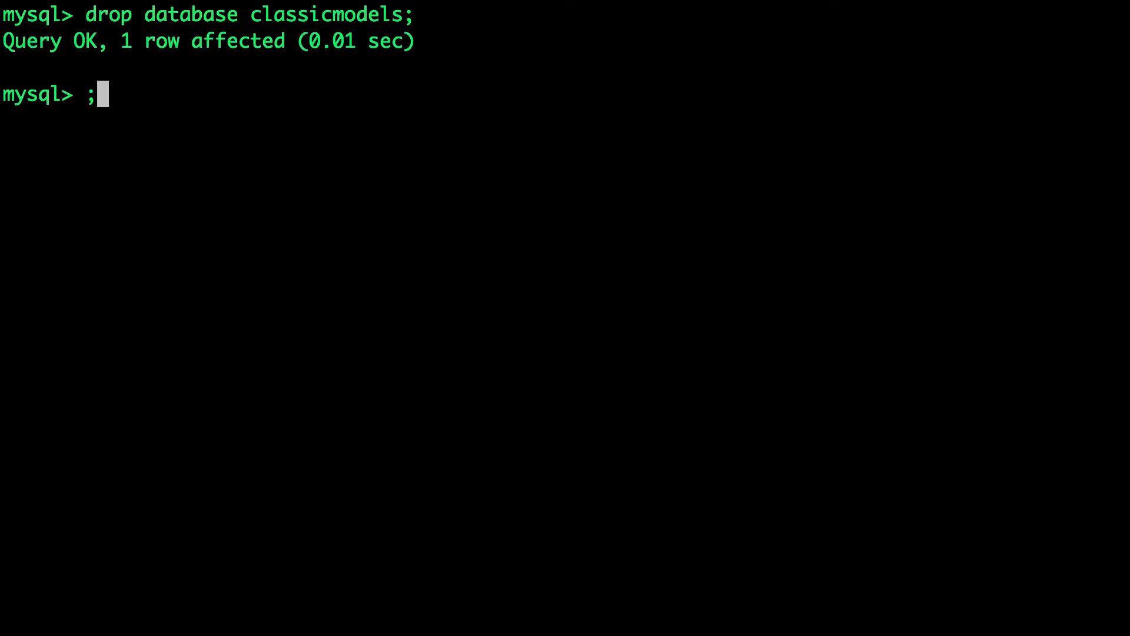
text(show databases)
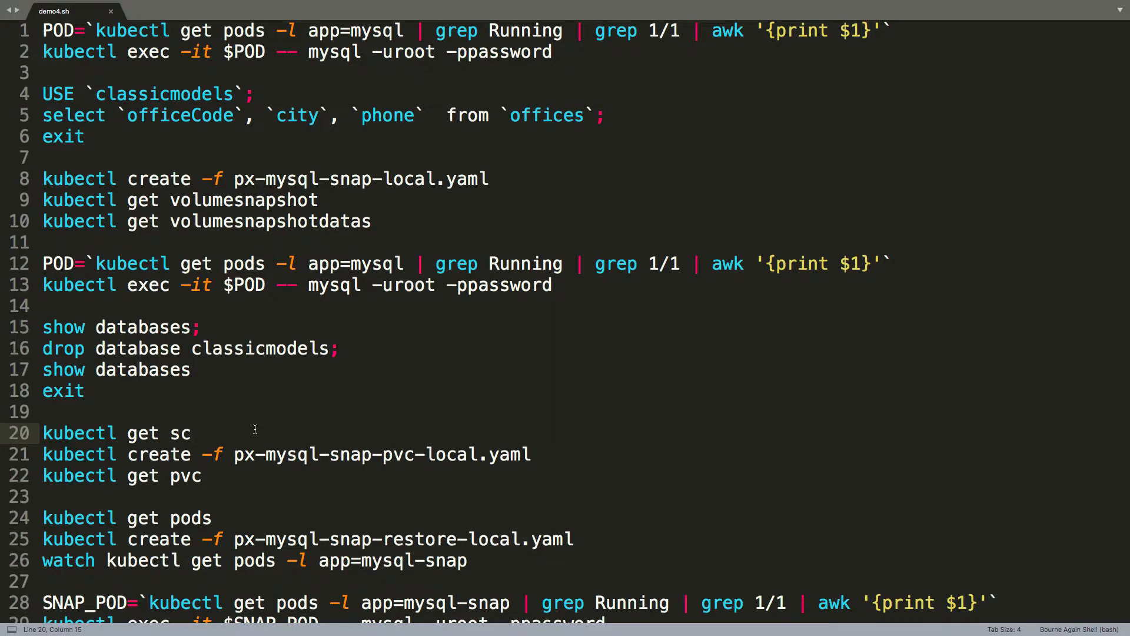
Step: Highlight the px-mysql-snapshot annotation in the px-mysql-snap-pvc-local.yaml clone claim
click(234, 454)
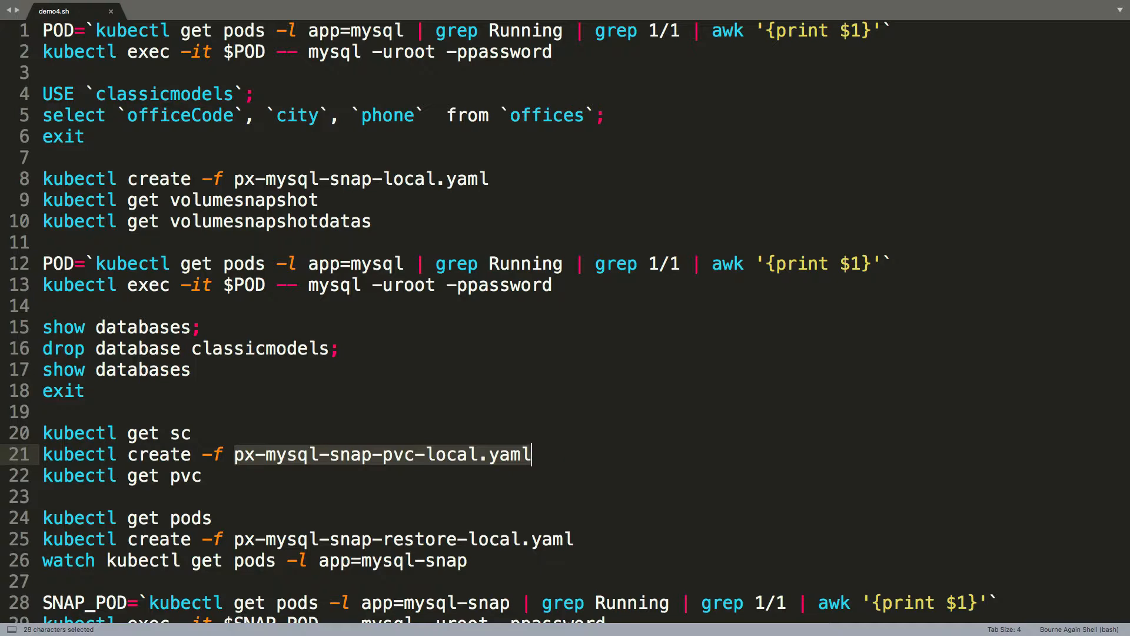
click(179, 11)
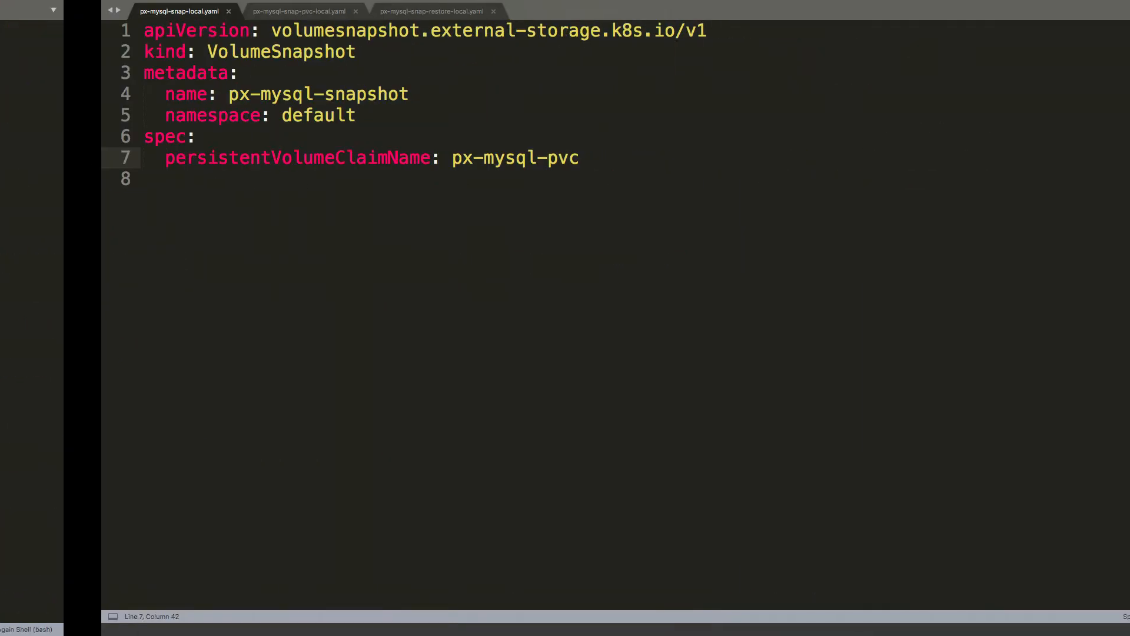
click(298, 10)
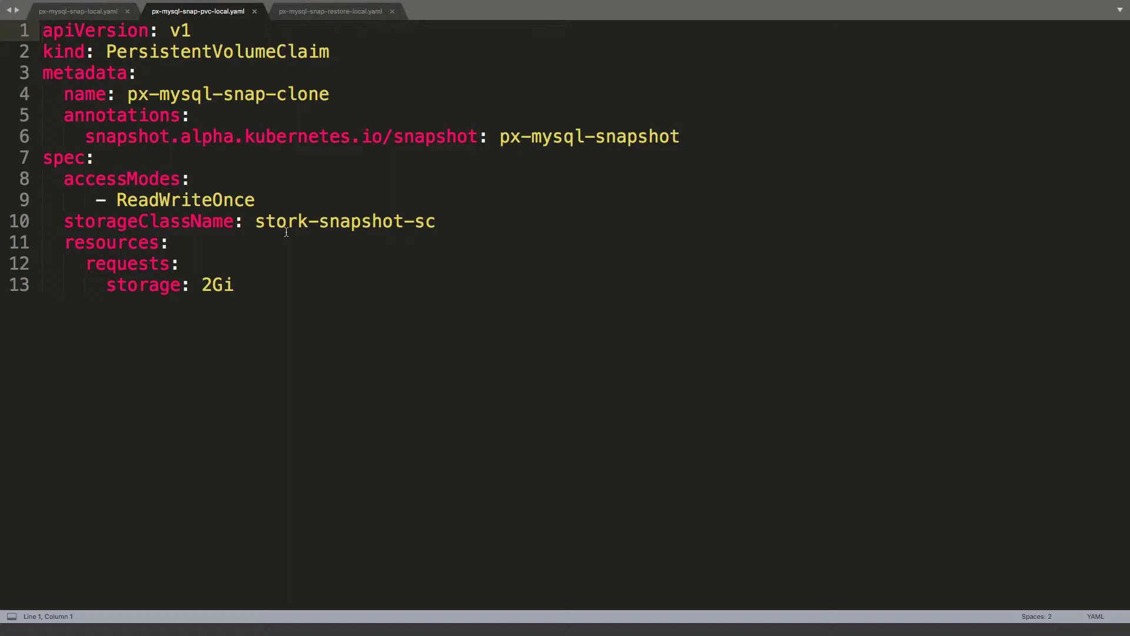
click(496, 137)
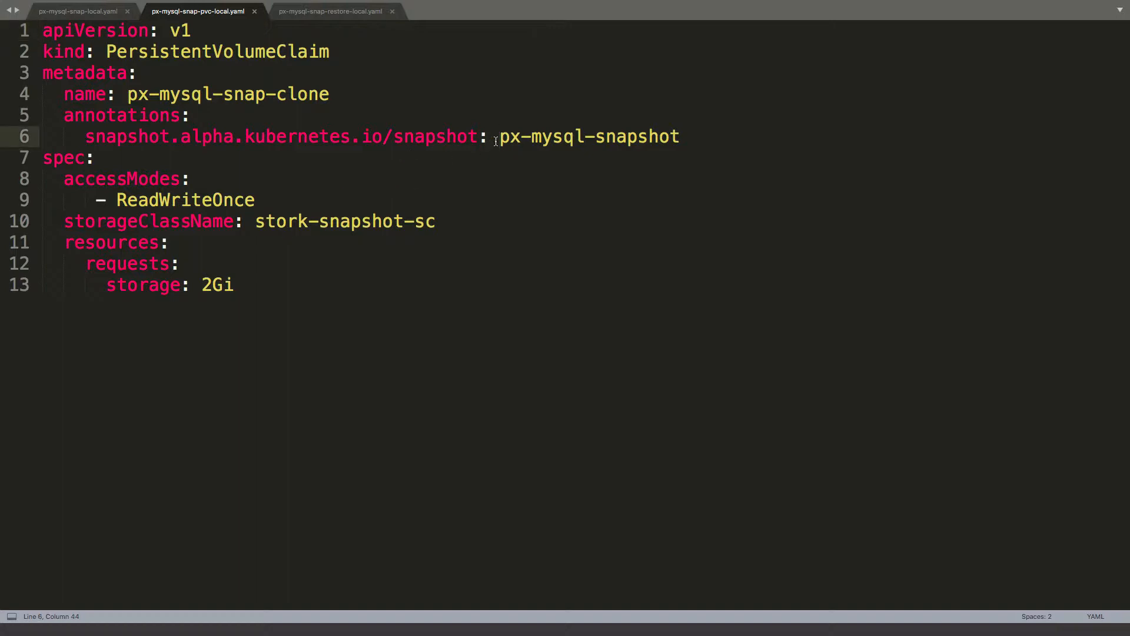
double_click(588, 137)
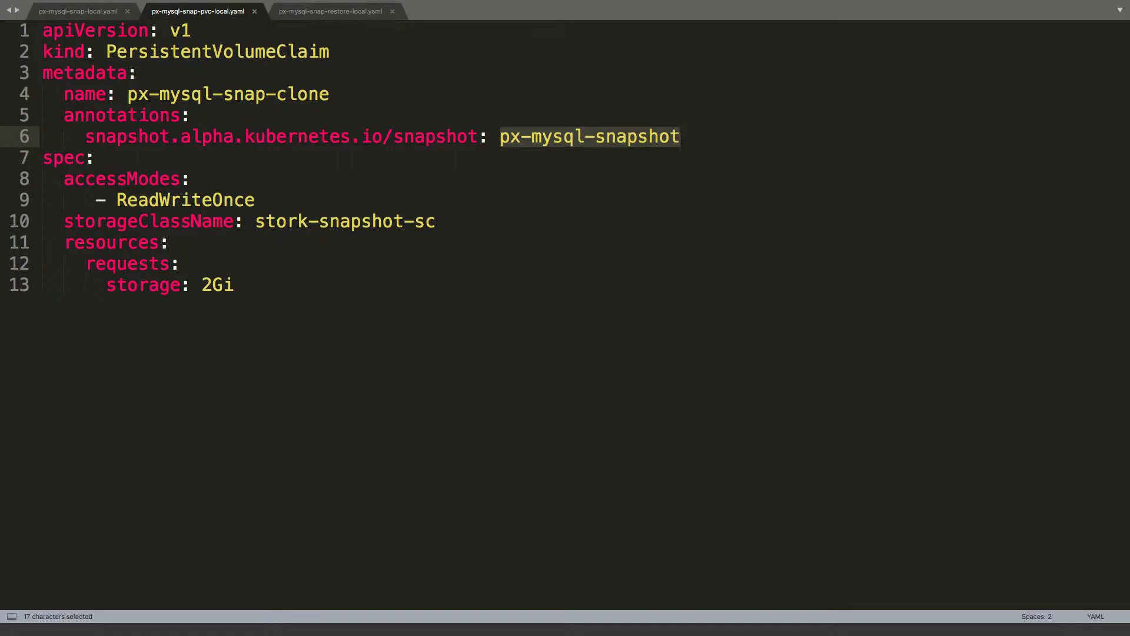
mouse_move(607, 138)
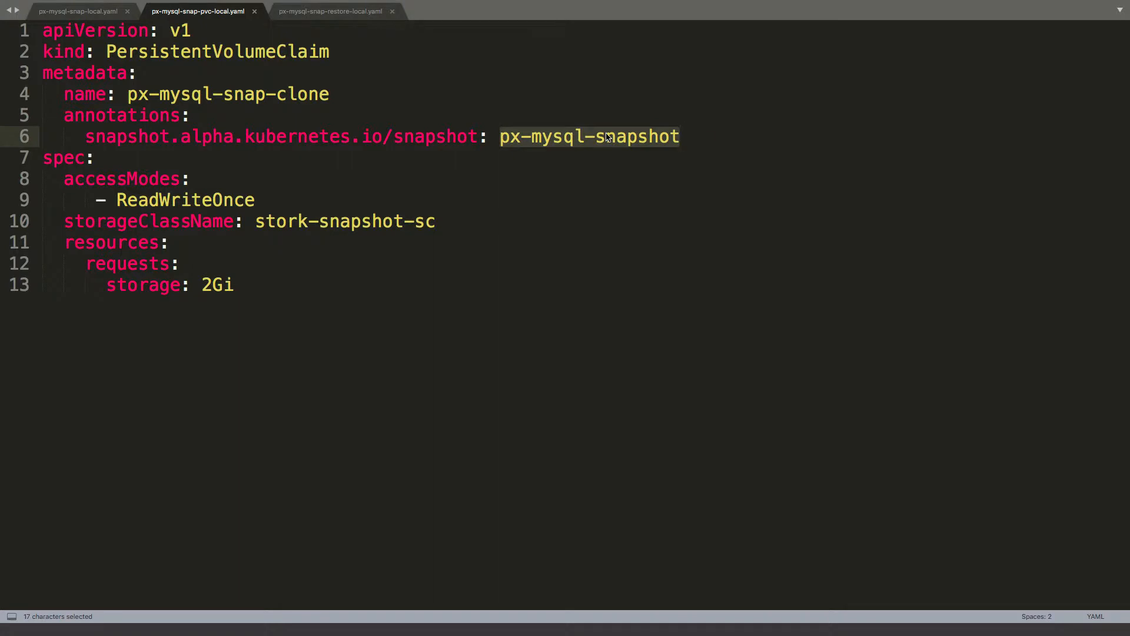
click(77, 11)
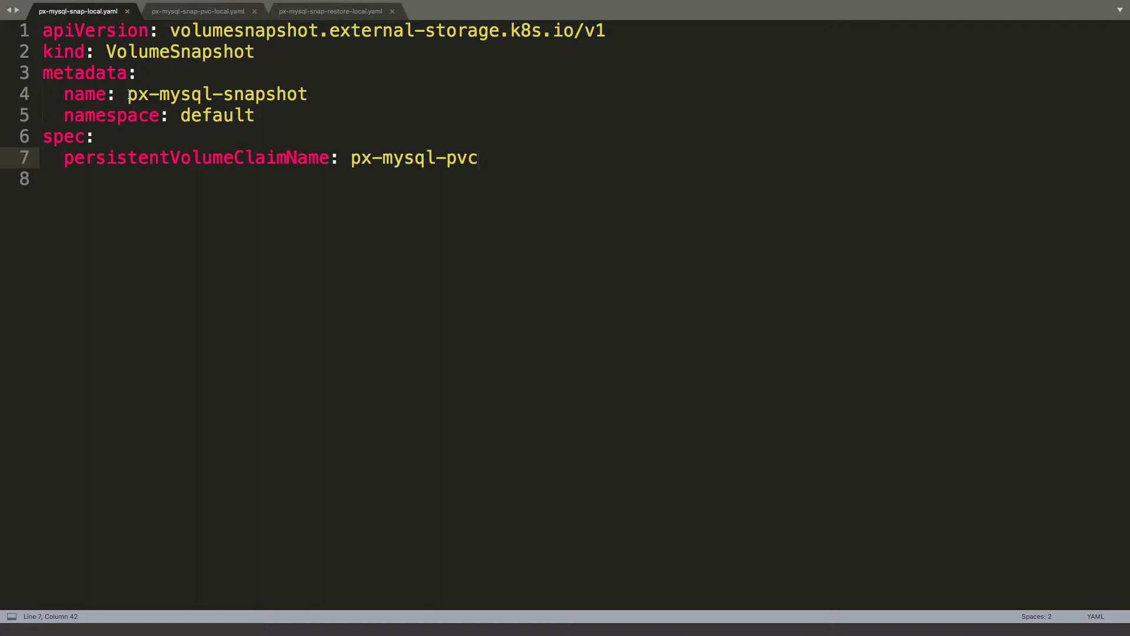
click(199, 11)
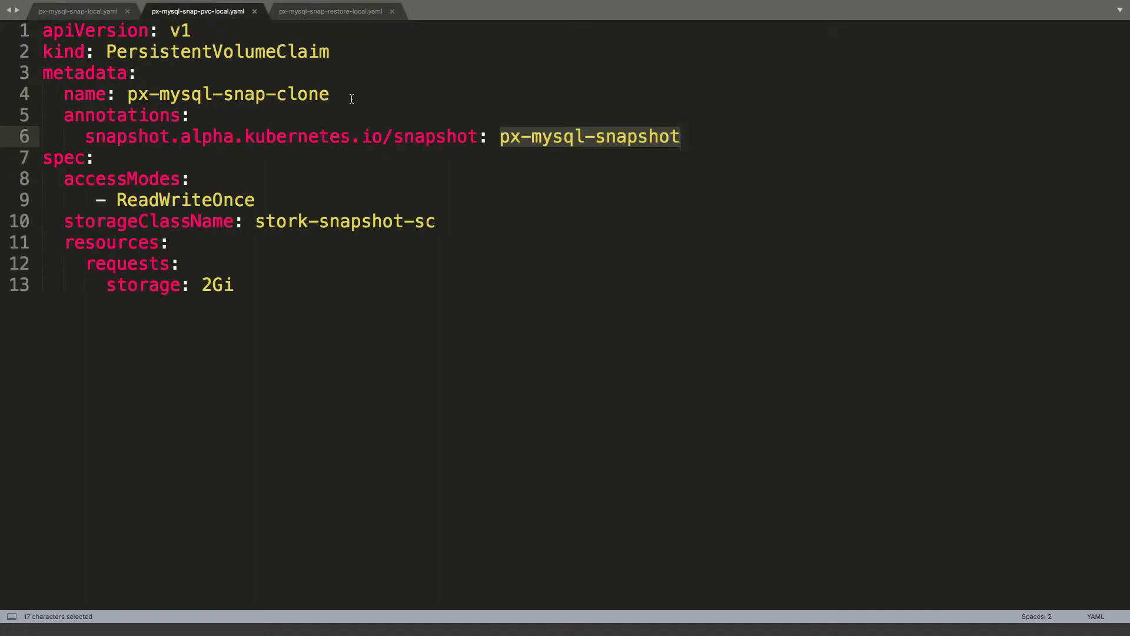
click(409, 159)
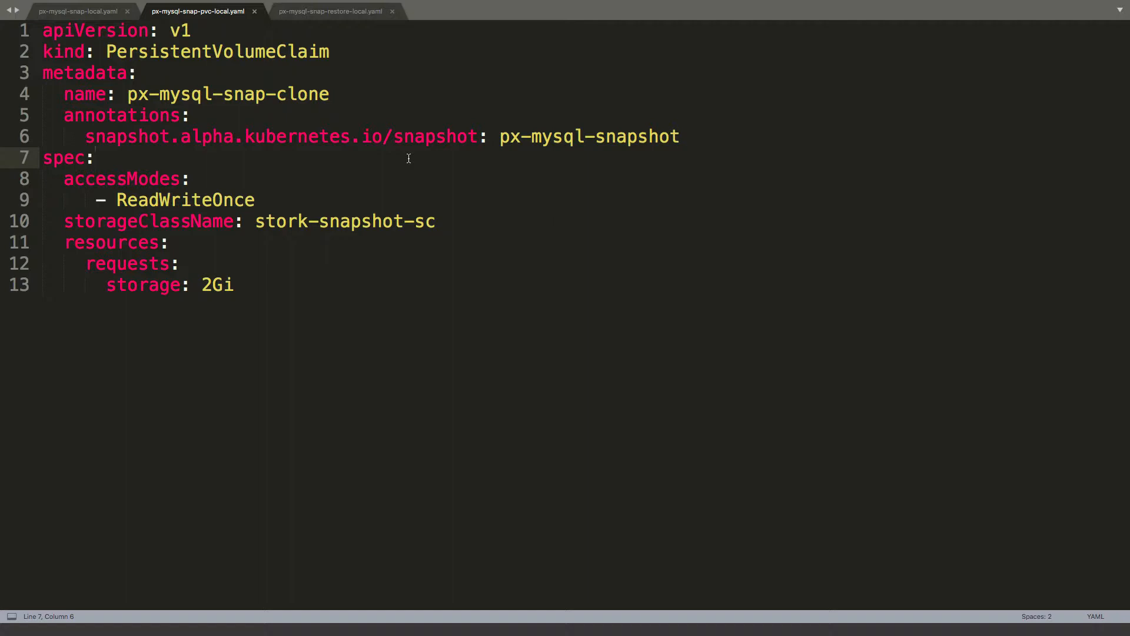
mouse_move(263, 320)
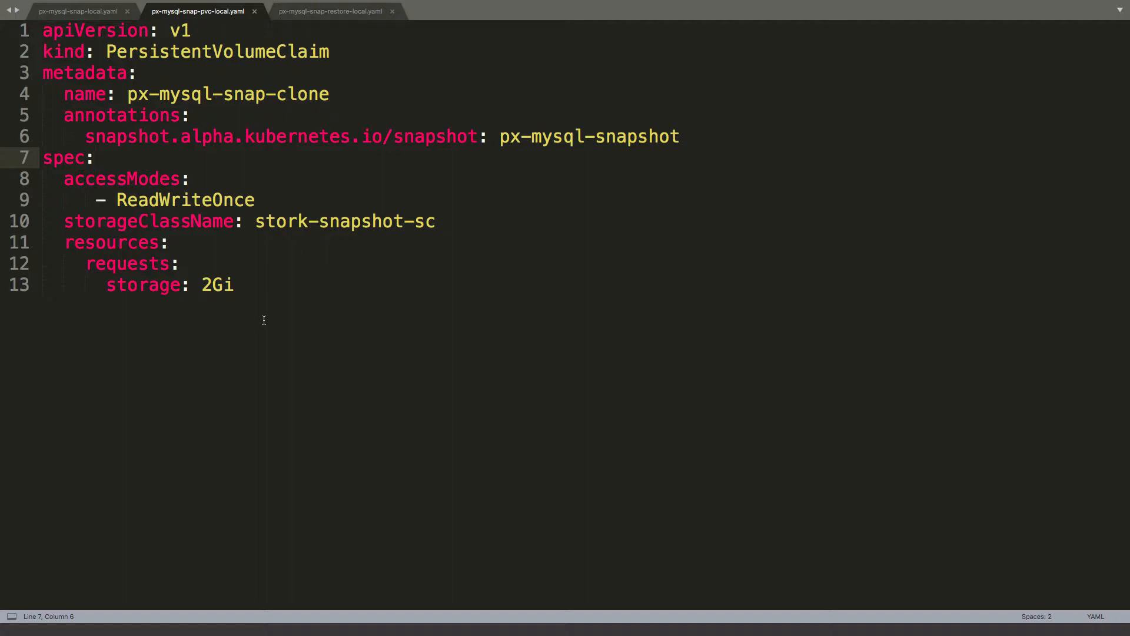
Step: Highlight the clone claim's 2Gi storage size
click(235, 285)
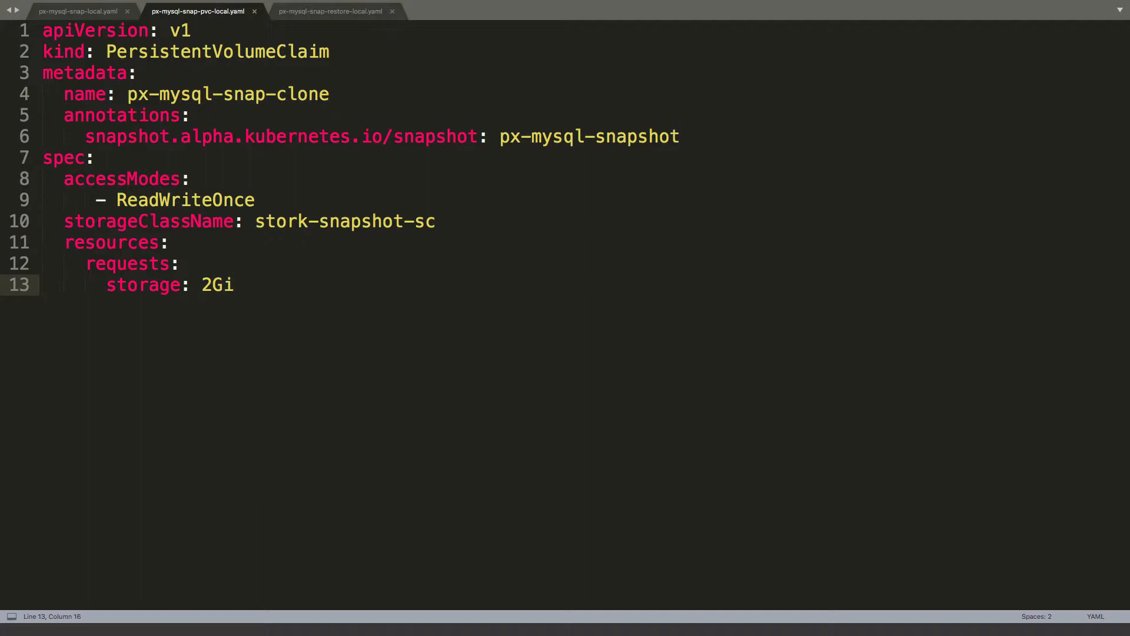
double_click(216, 285)
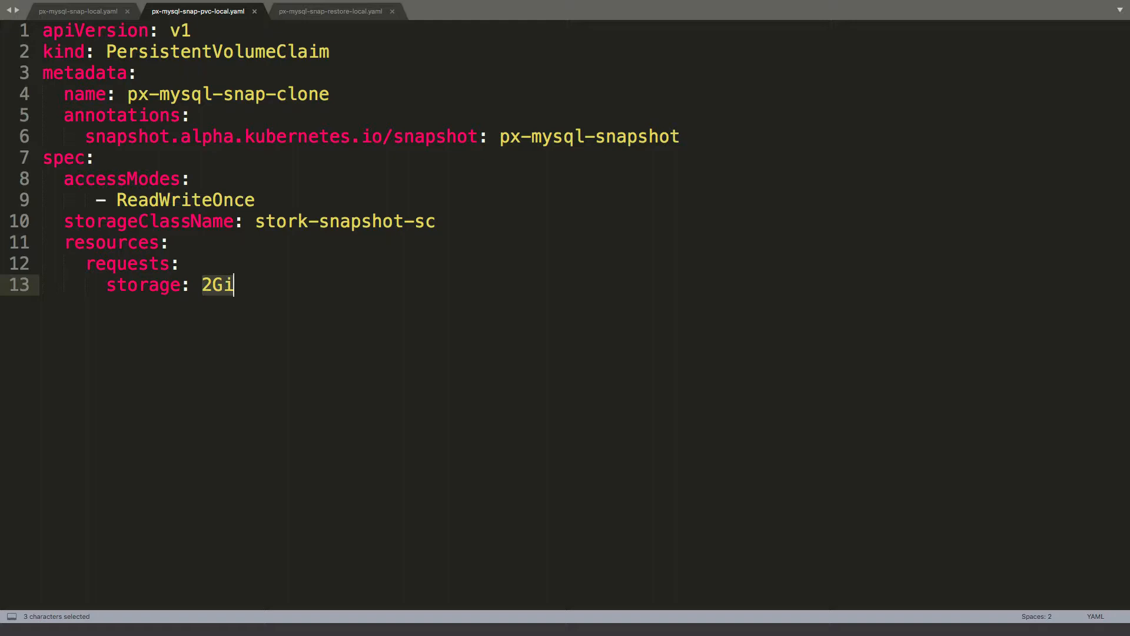
click(300, 317)
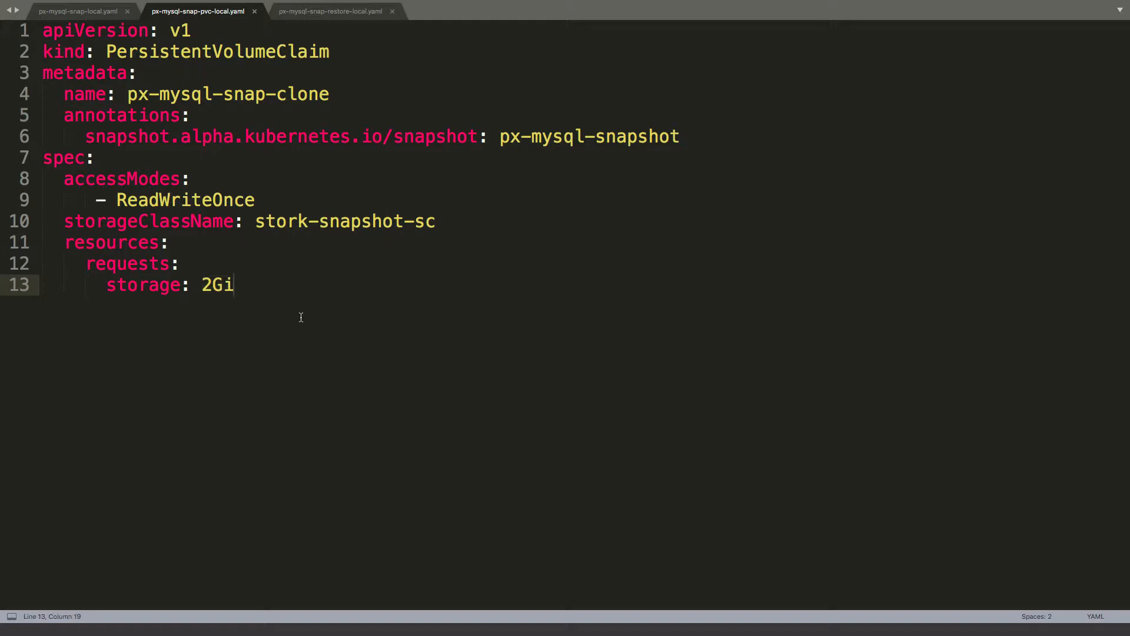
click(54, 10)
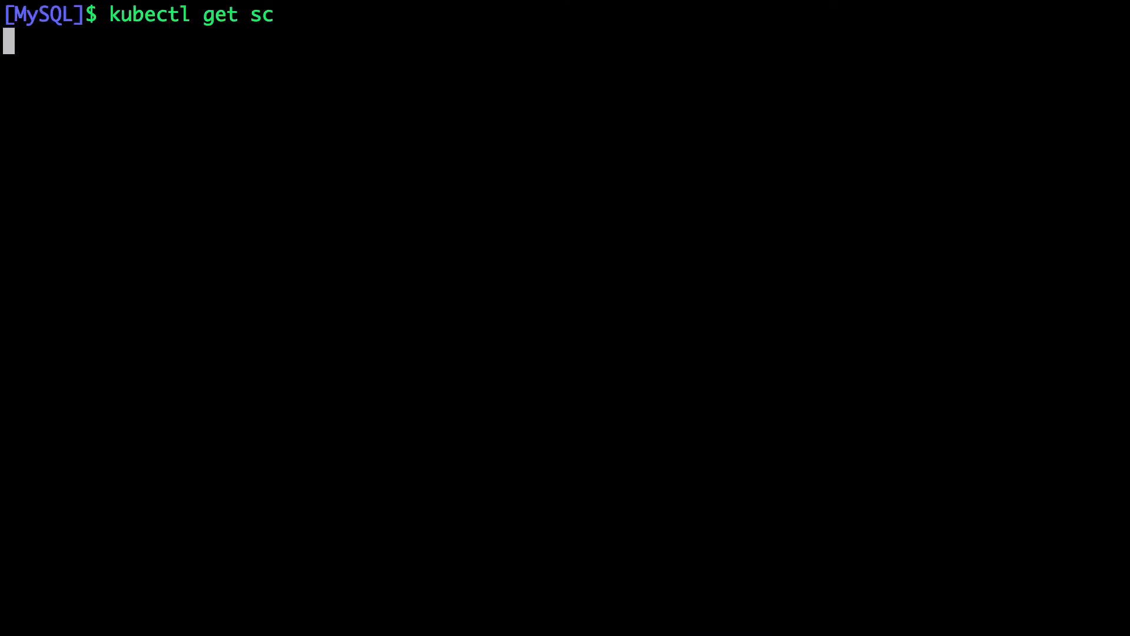
mouse_move(206, 106)
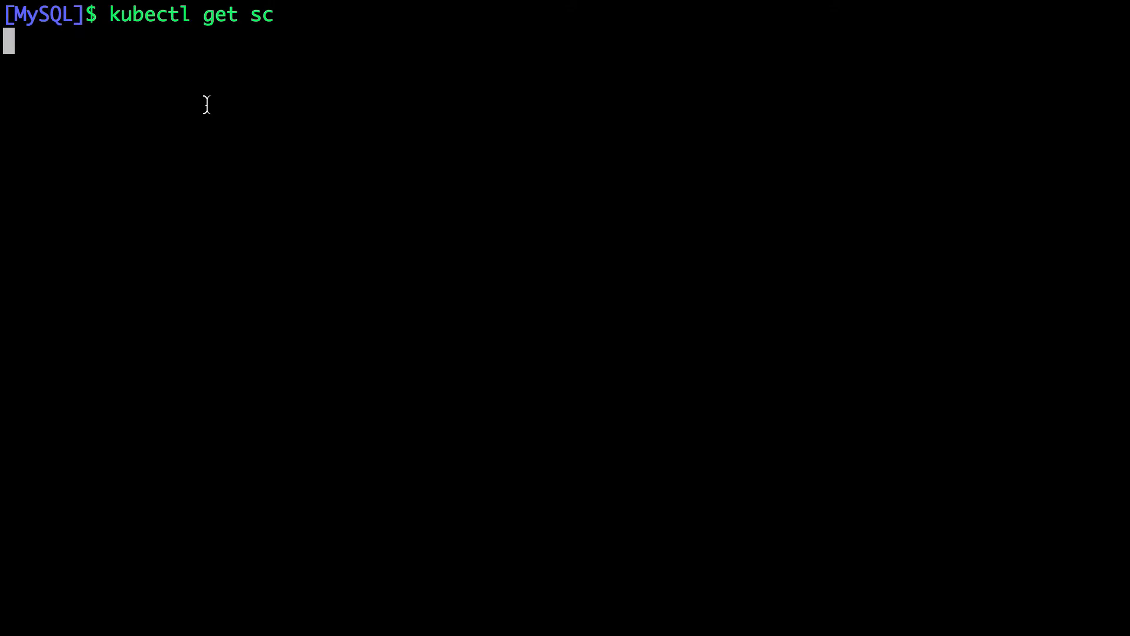
Step: Run kubectl get sc and highlight stork-snapshot-sc in the output
key(Return)
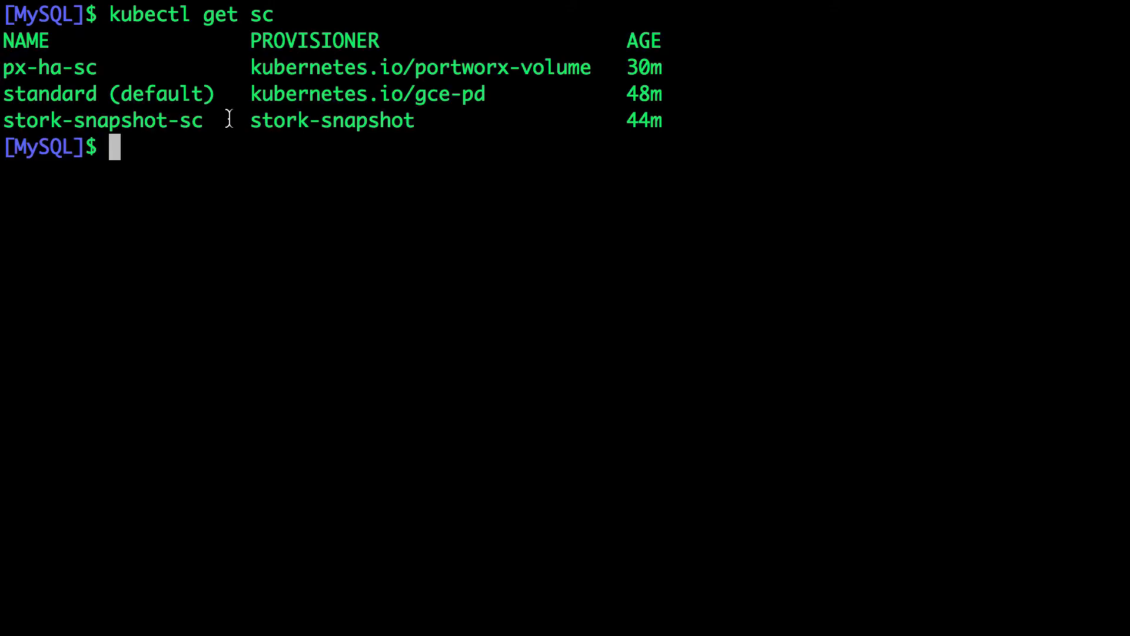
mouse_move(212, 121)
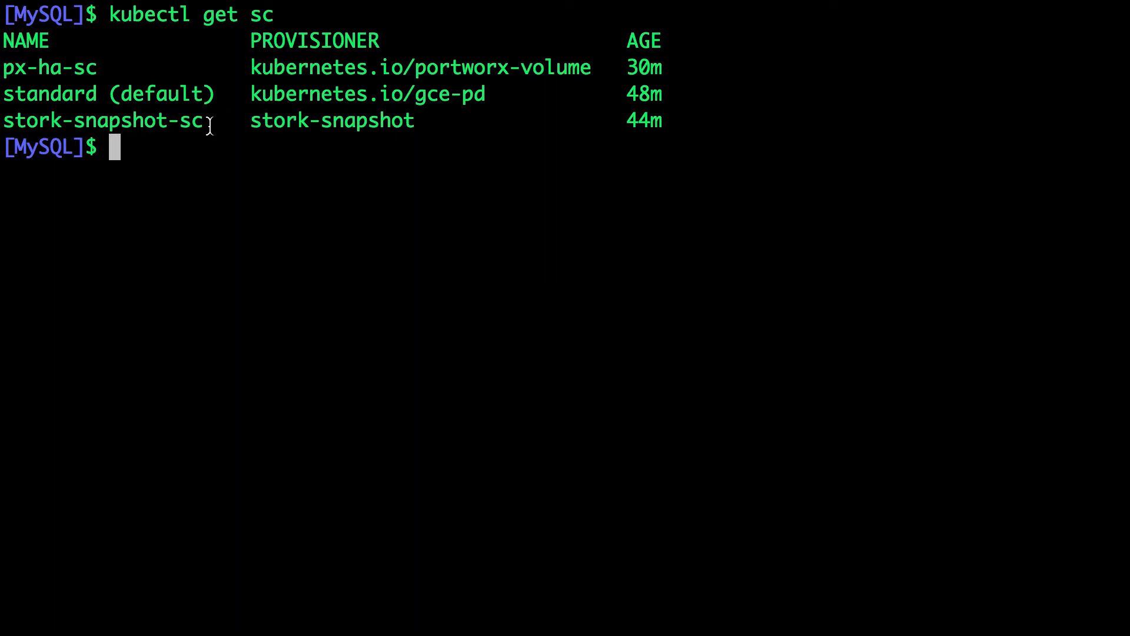
double_click(101, 120)
text(kubectl create -f px-mysql-snap-pvc-local.yaml)
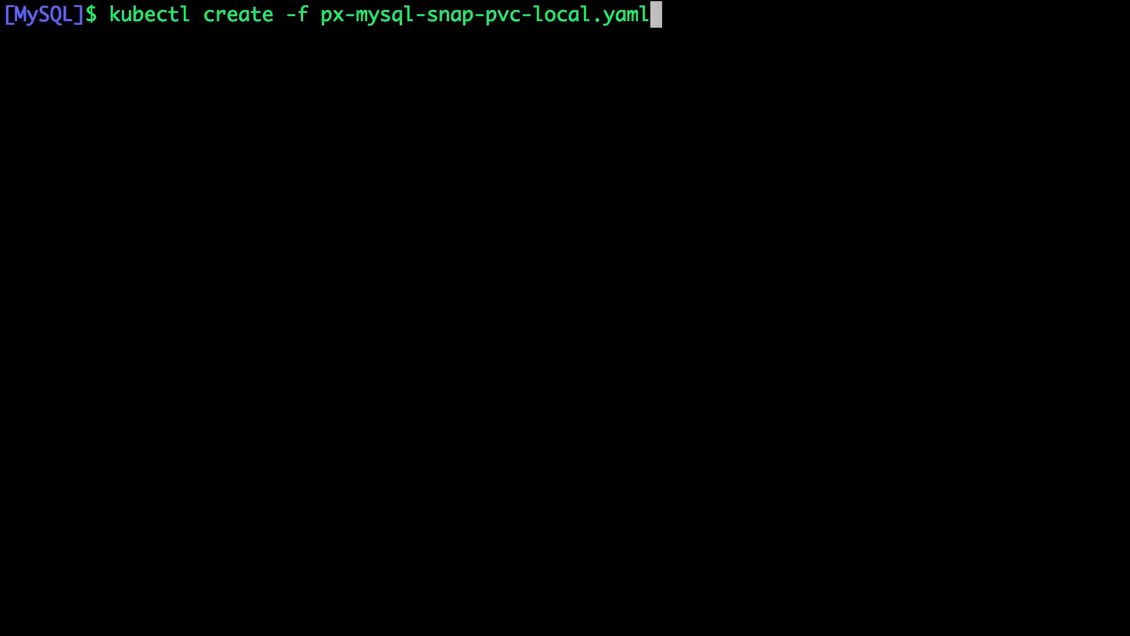
Step: Create px-mysql-snap-clone from px-mysql-snap-pvc-local.yaml and list PVCs showing it Bound at 2Gi
key(Return)
text(kubectl get pvc)
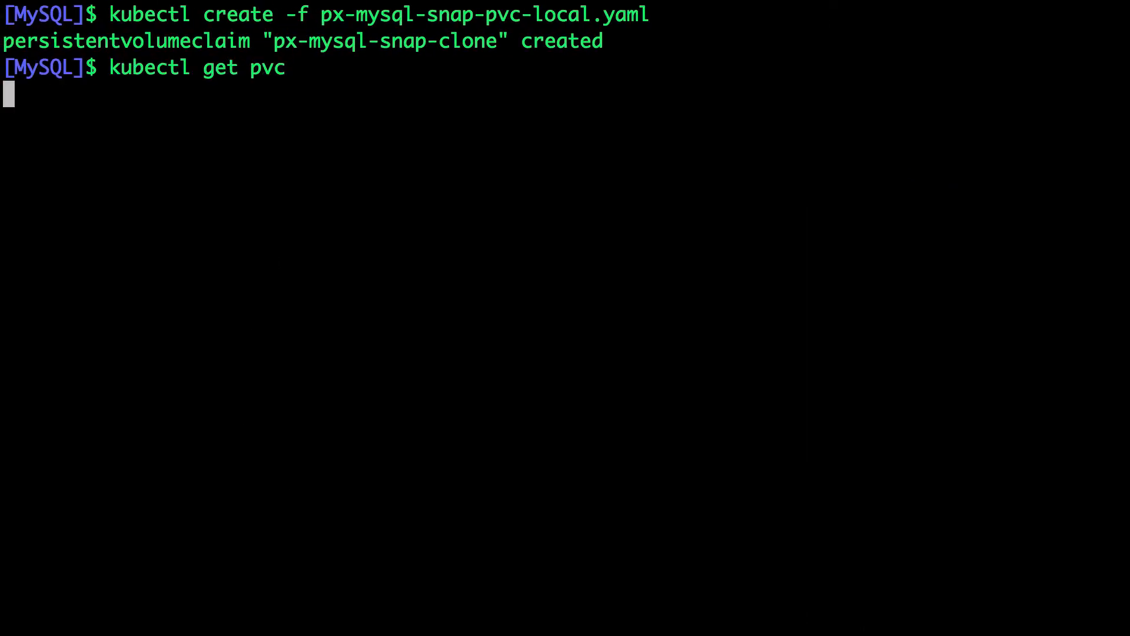
key(Return)
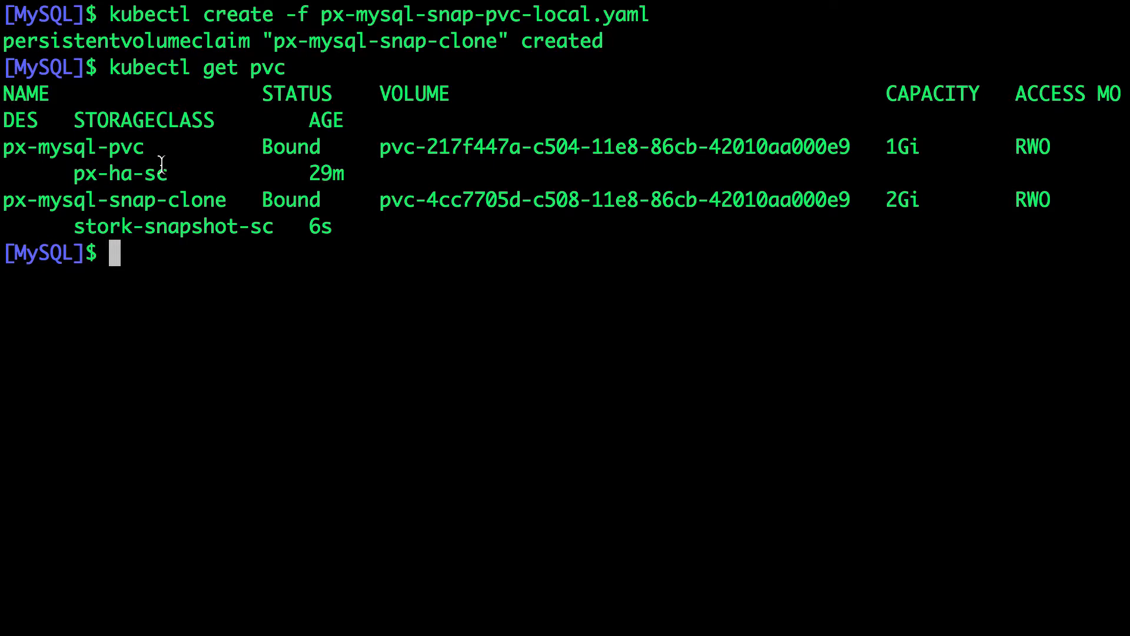
mouse_move(204, 242)
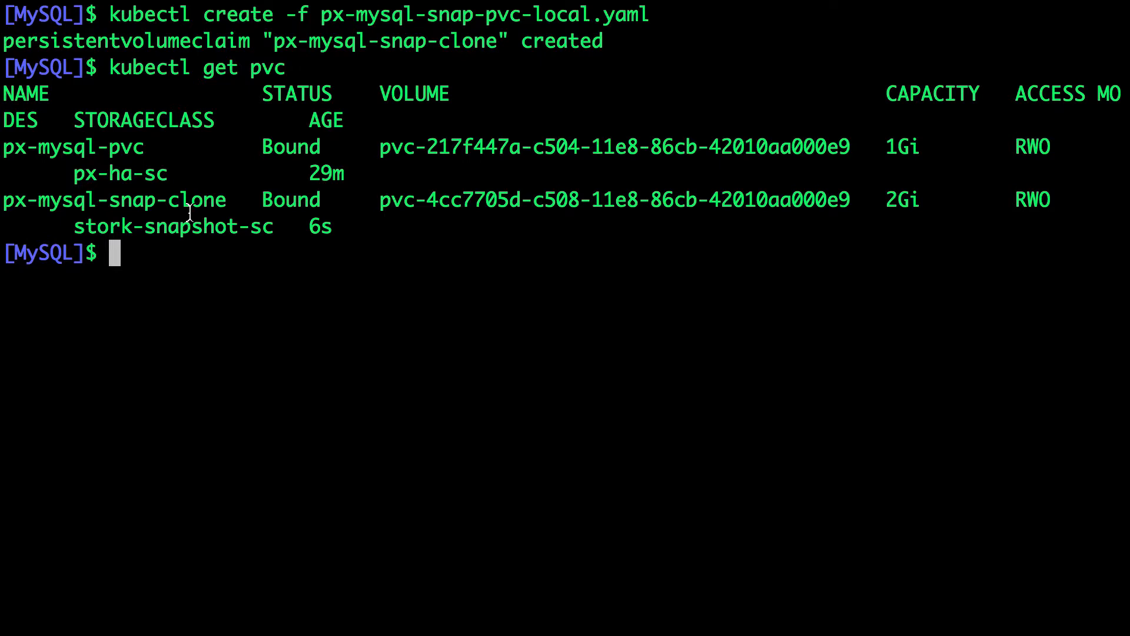
mouse_move(334, 226)
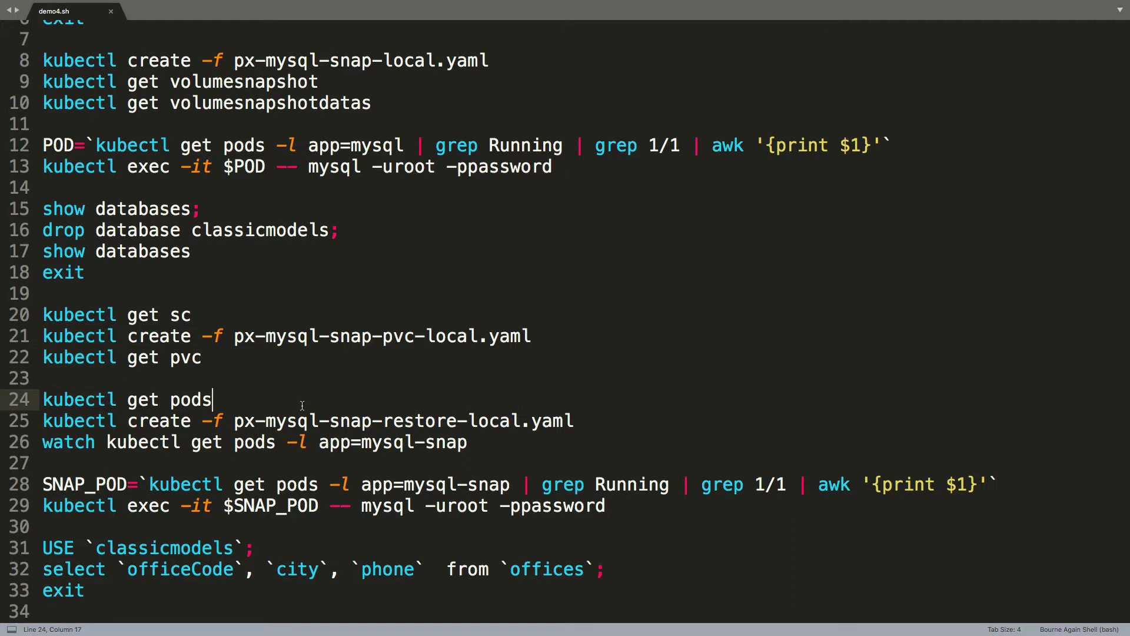
Step: Match the restore manifest's claimName to px-mysql-snap-clone in the clone PVC file
click(196, 11)
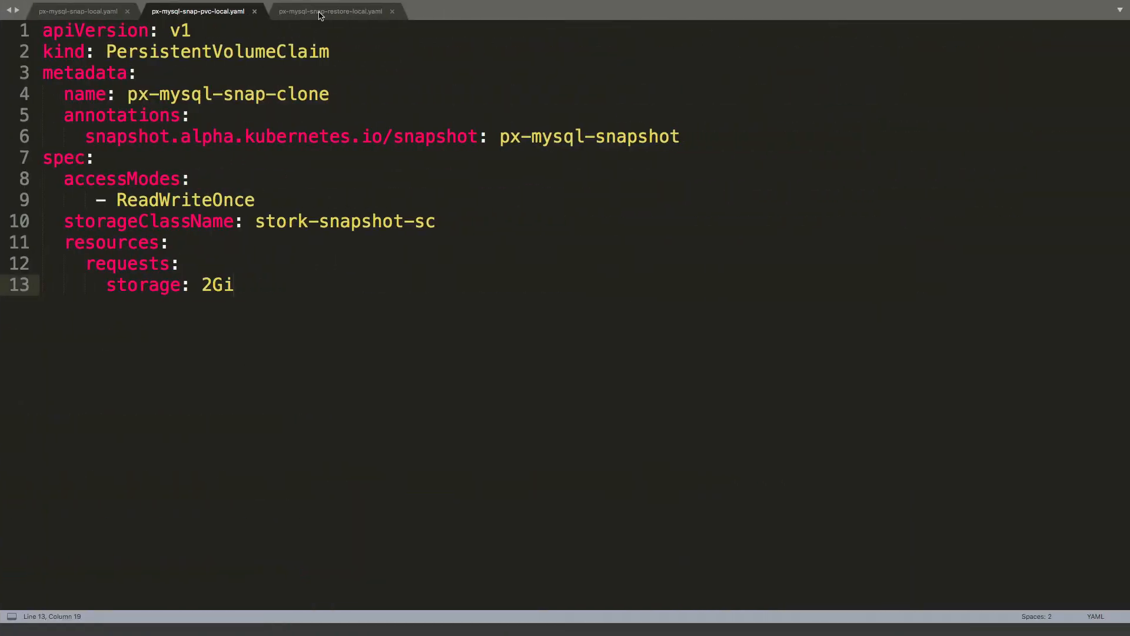
click(330, 10)
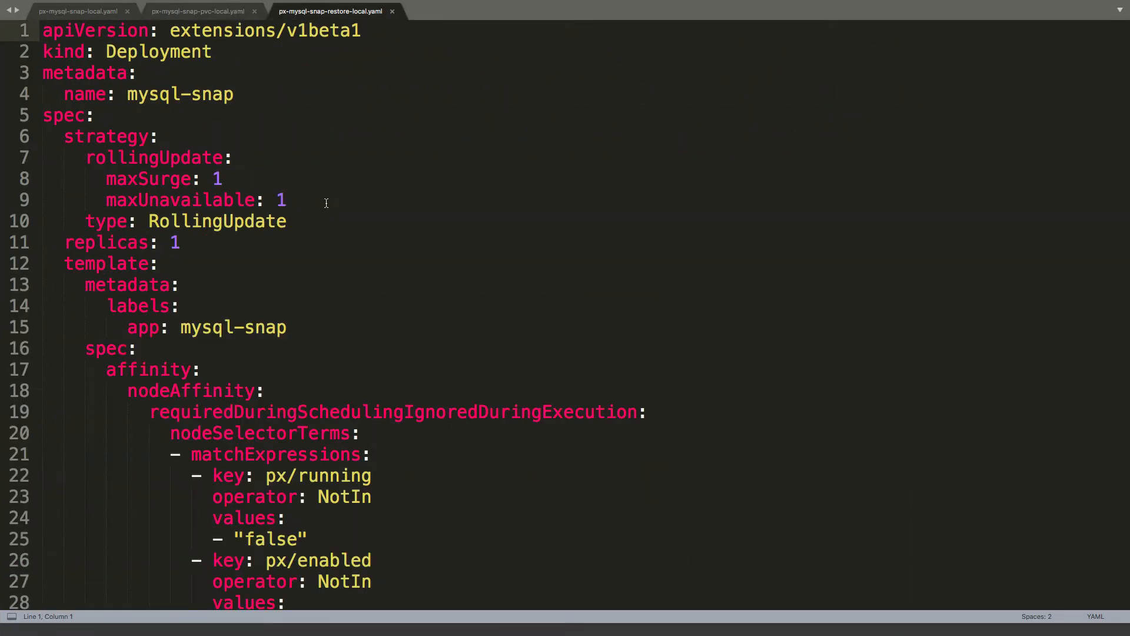
scroll(down, 3)
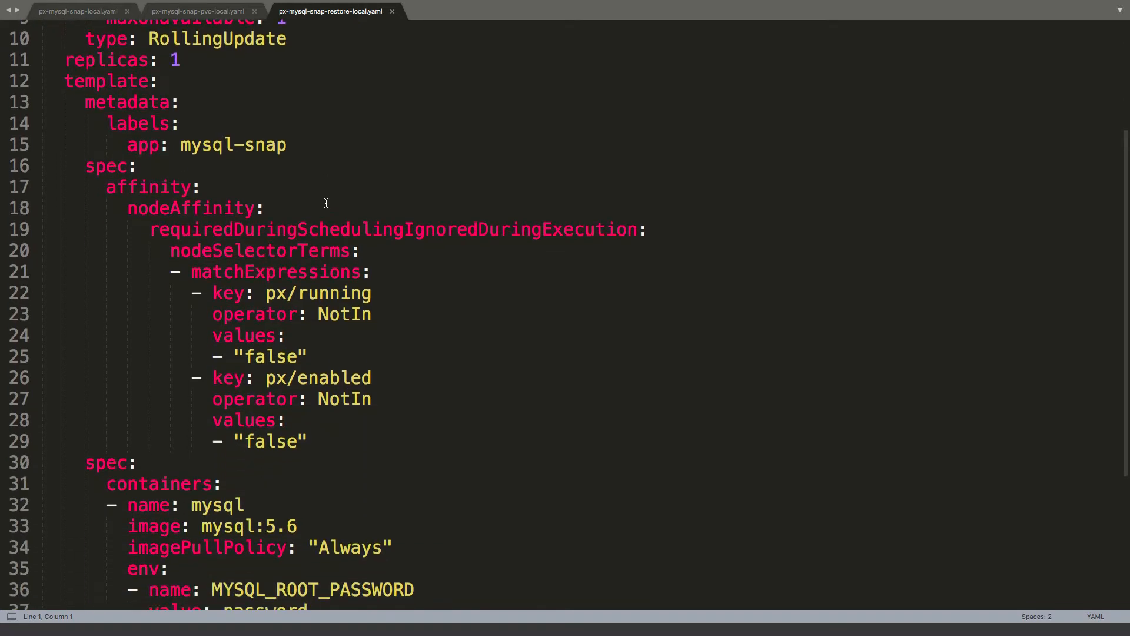
scroll(down, 3)
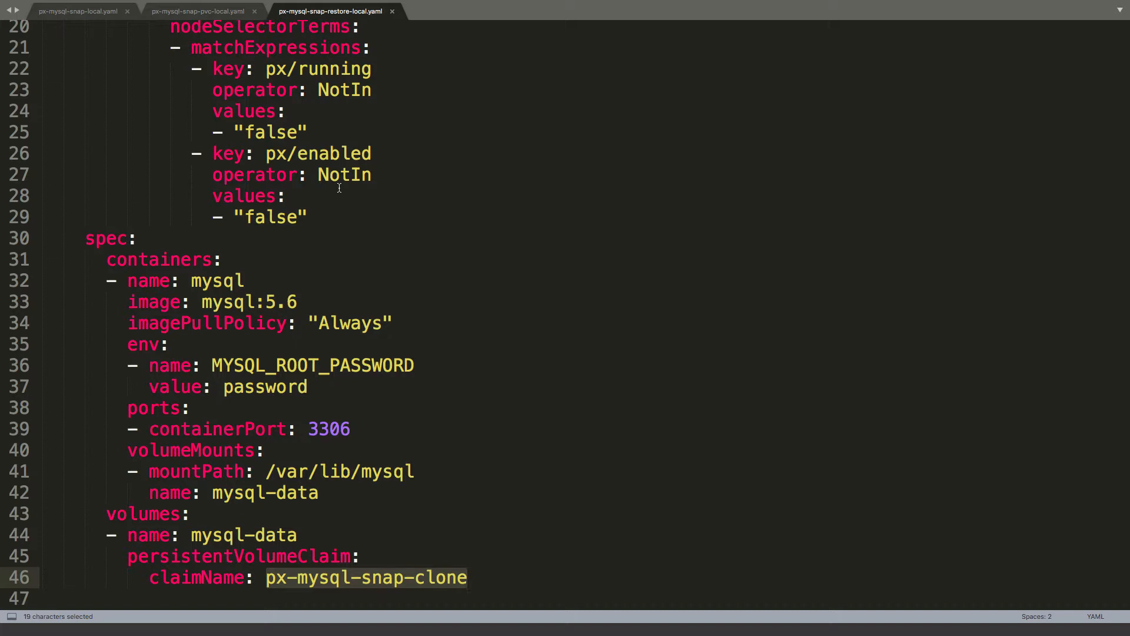
click(198, 10)
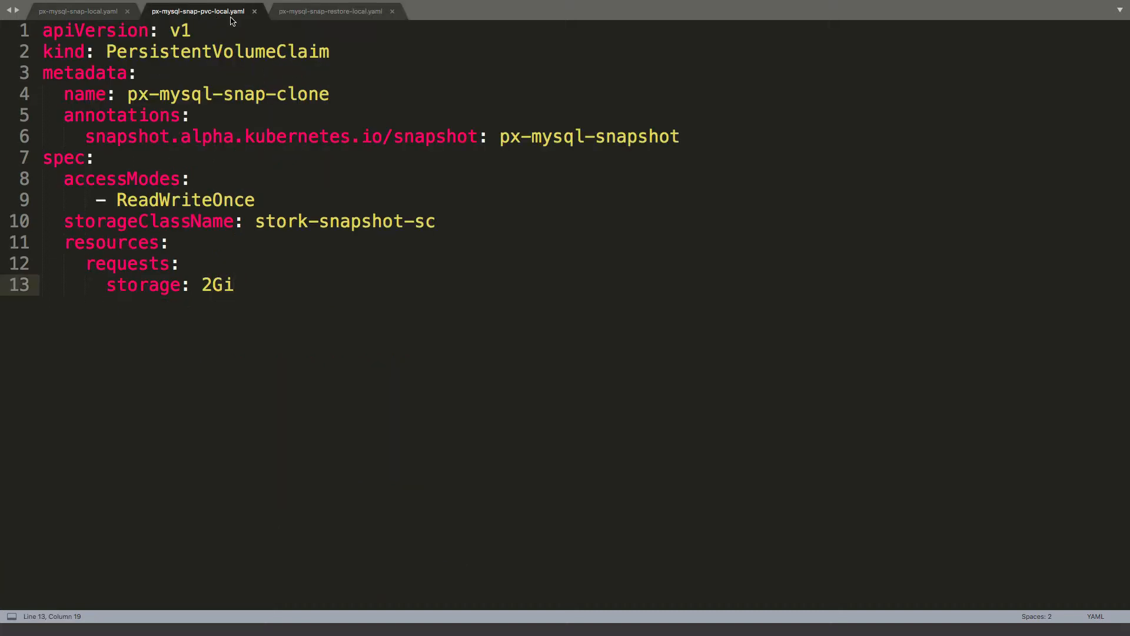
double_click(228, 94)
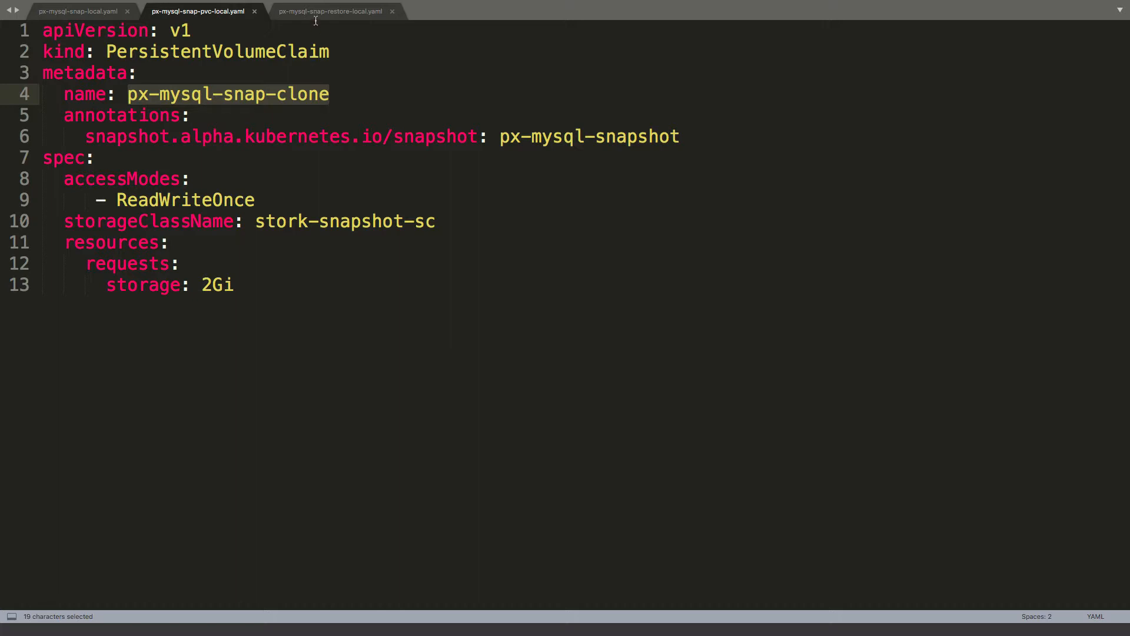
click(330, 11)
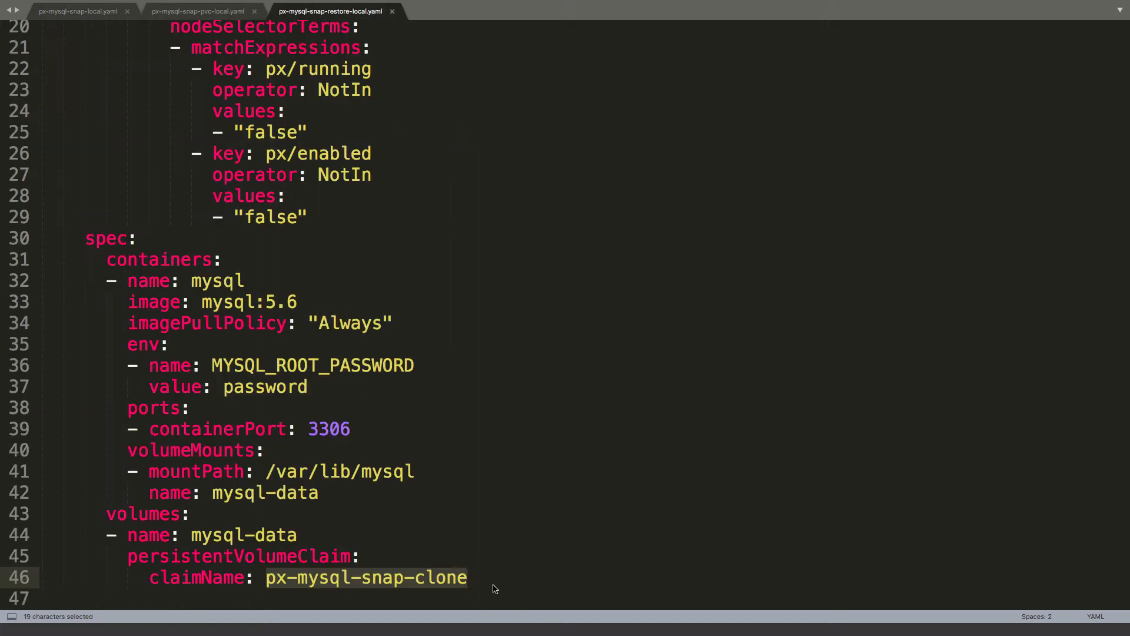
click(295, 578)
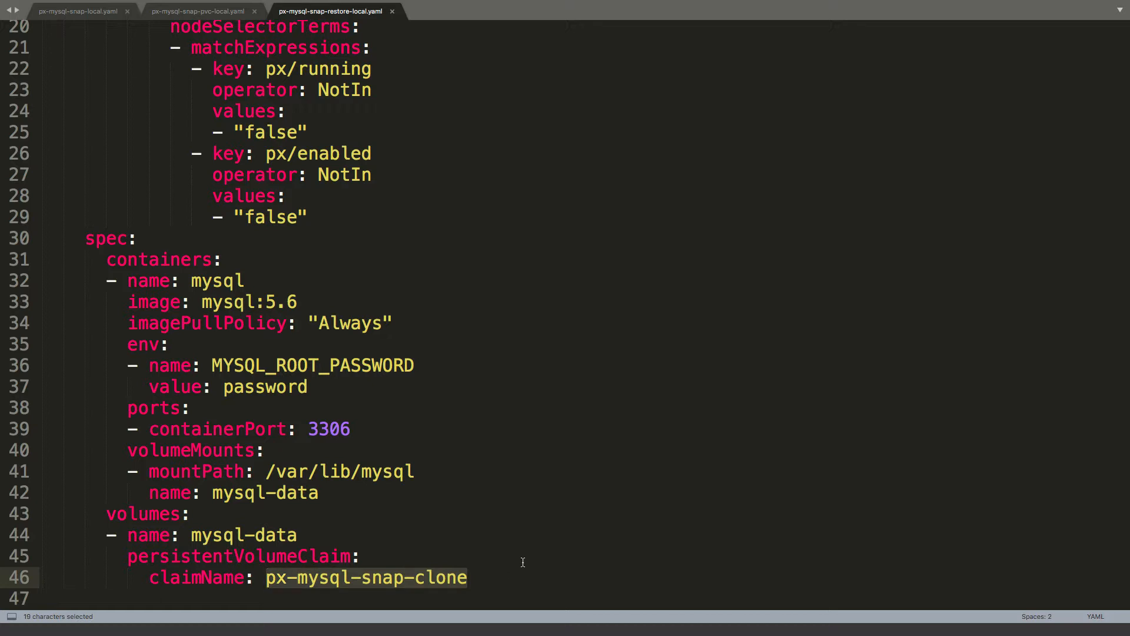
mouse_move(452, 344)
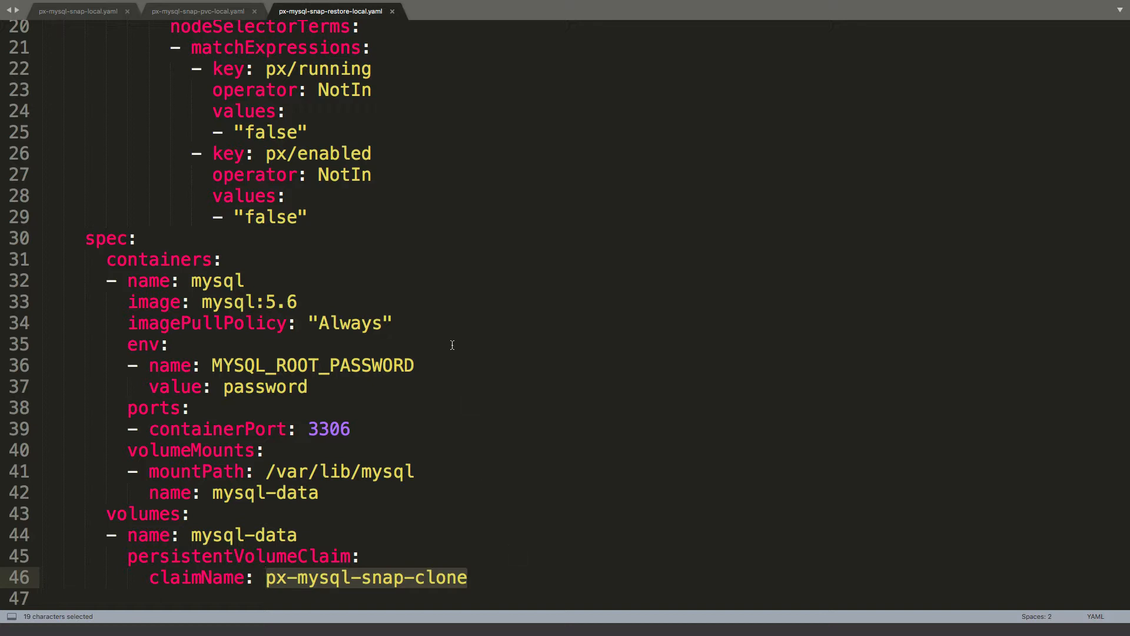
mouse_move(81, 3)
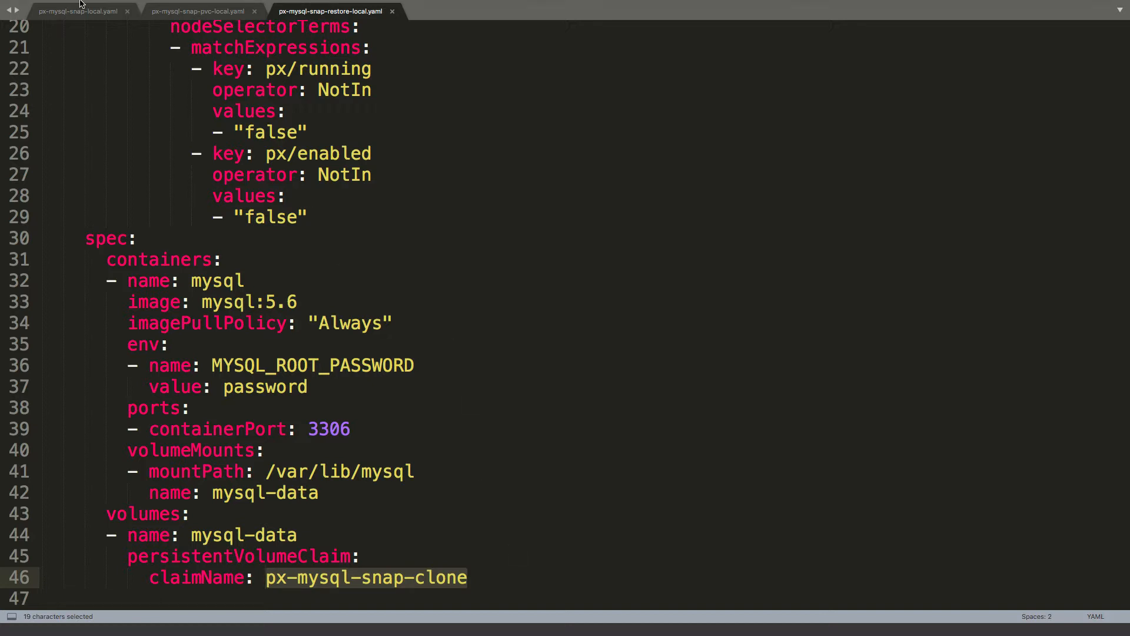
mouse_move(78, 11)
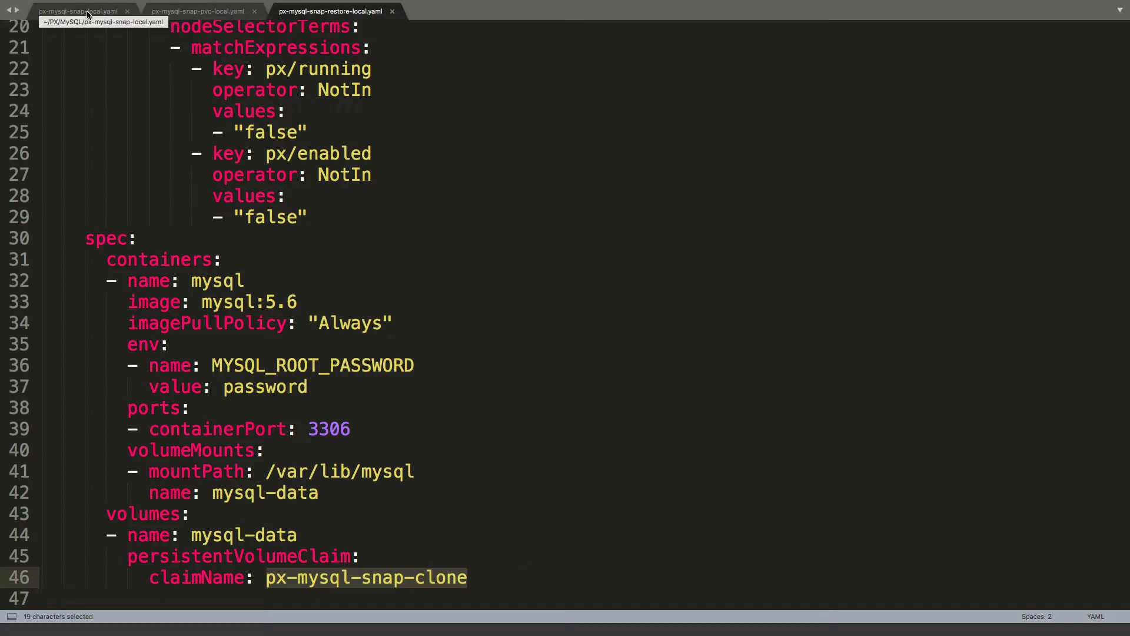
mouse_move(144, 90)
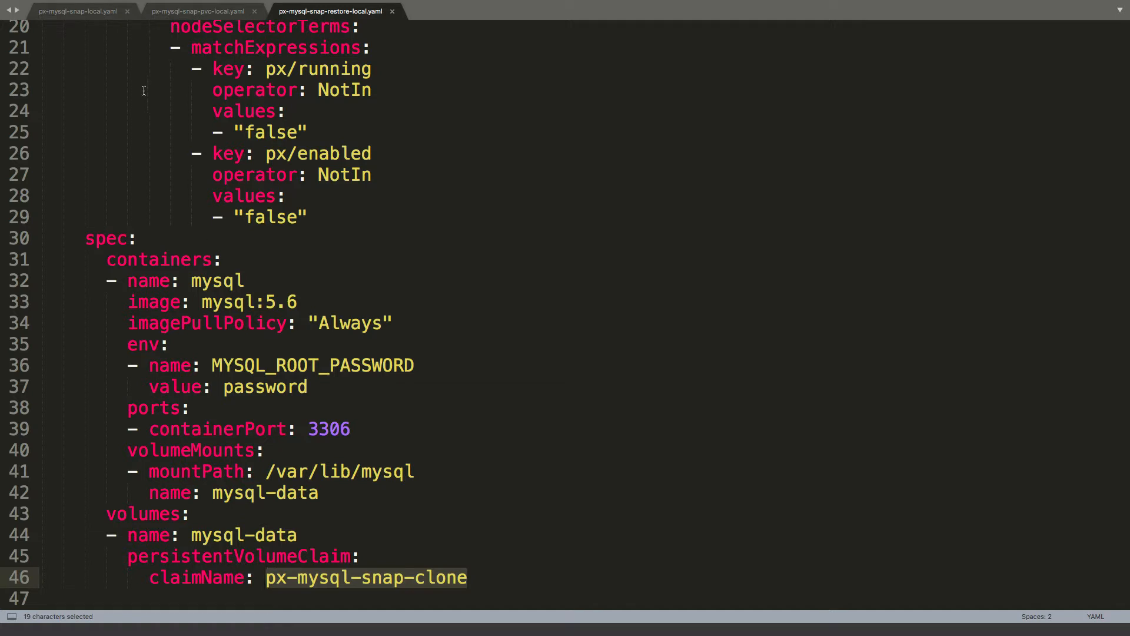
mouse_move(109, 20)
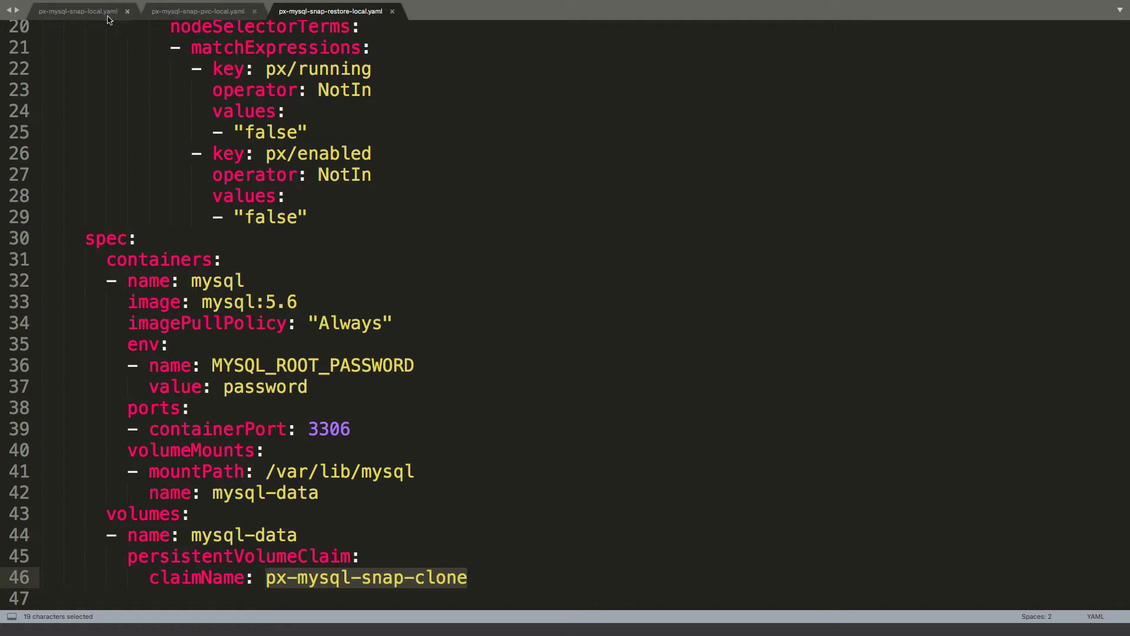
click(78, 11)
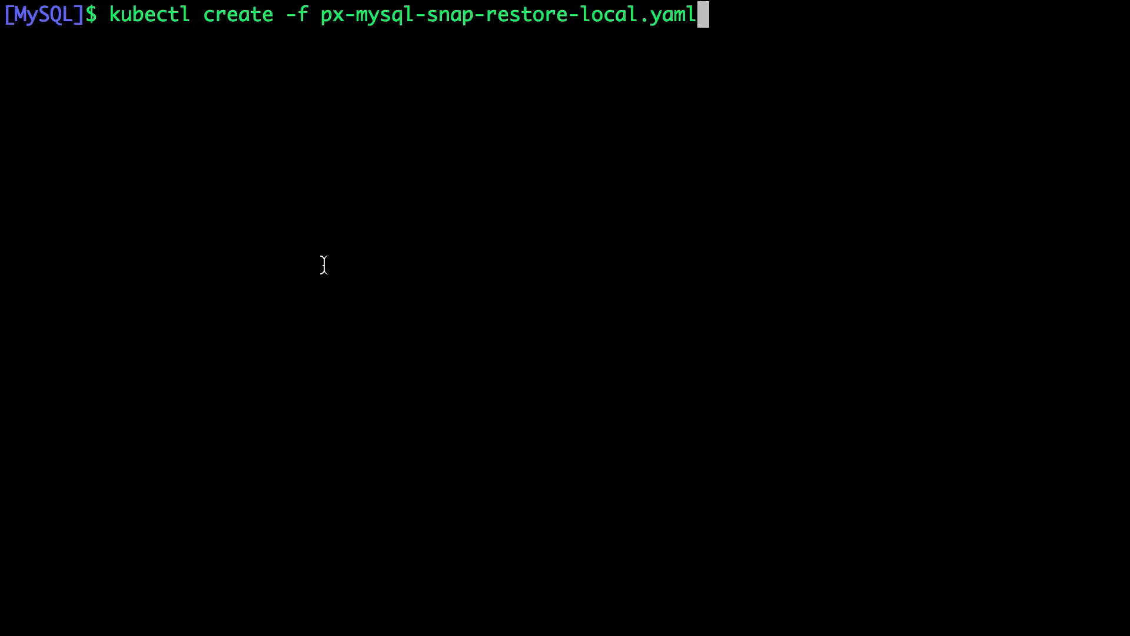
Step: Create the deployment from px-mysql-snap-restore-local.yaml and type a command storing the mysql-snap pod name in SNAP_POD
key(Return)
text(kubectl get pods)
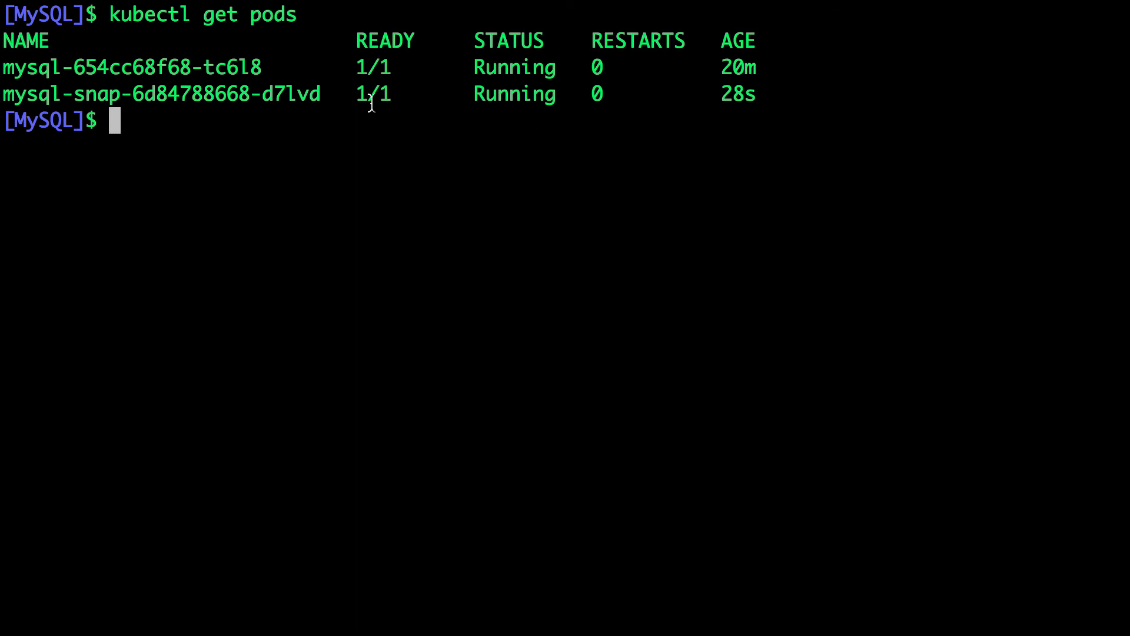
mouse_move(274, 71)
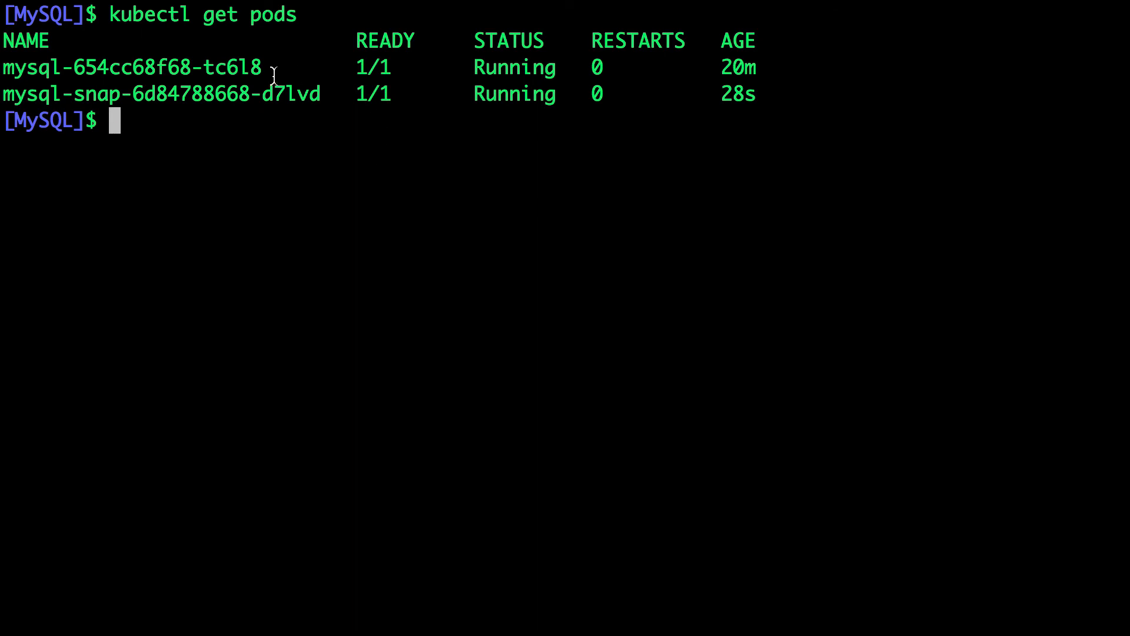
mouse_move(268, 124)
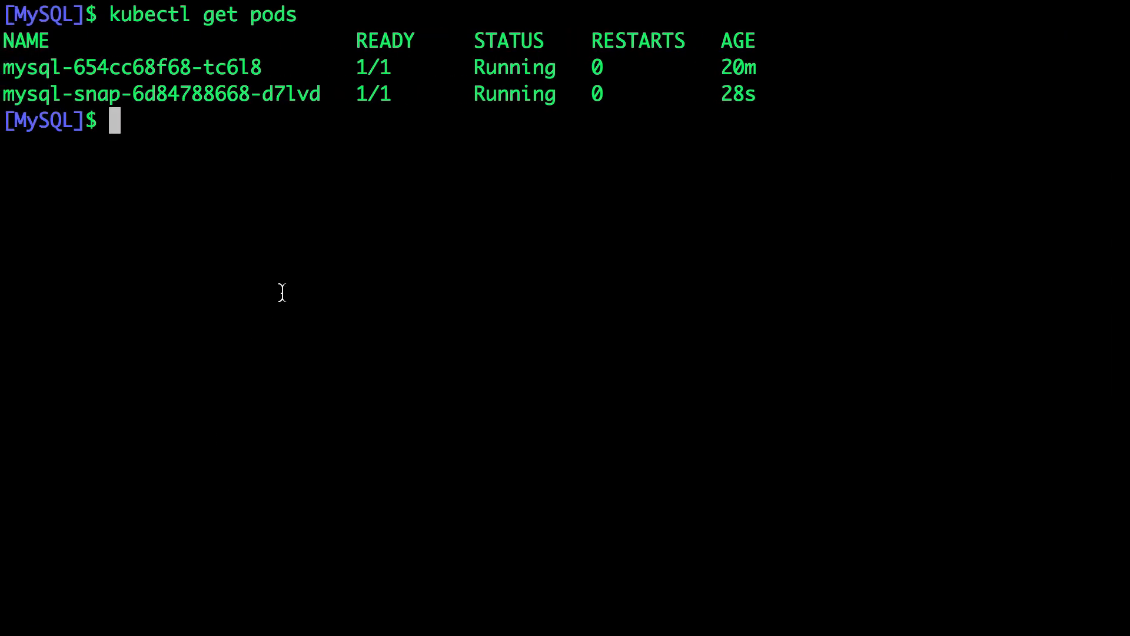
text(SNAP_POD=`kubectl get pods -l app=mysql-snap | grep Running | grep 1/1 | awk '{print $1}'`)
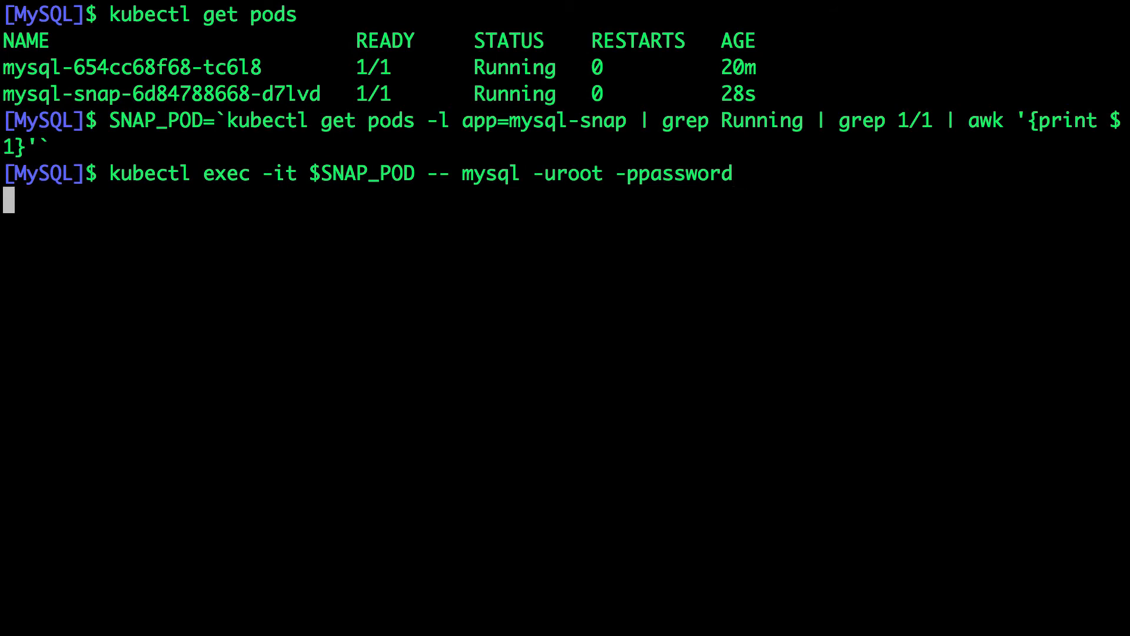
Step: In the SNAP_POD mysql shell, use classicmodels, query offices' officeCode, city, phone, then exit
key(Return)
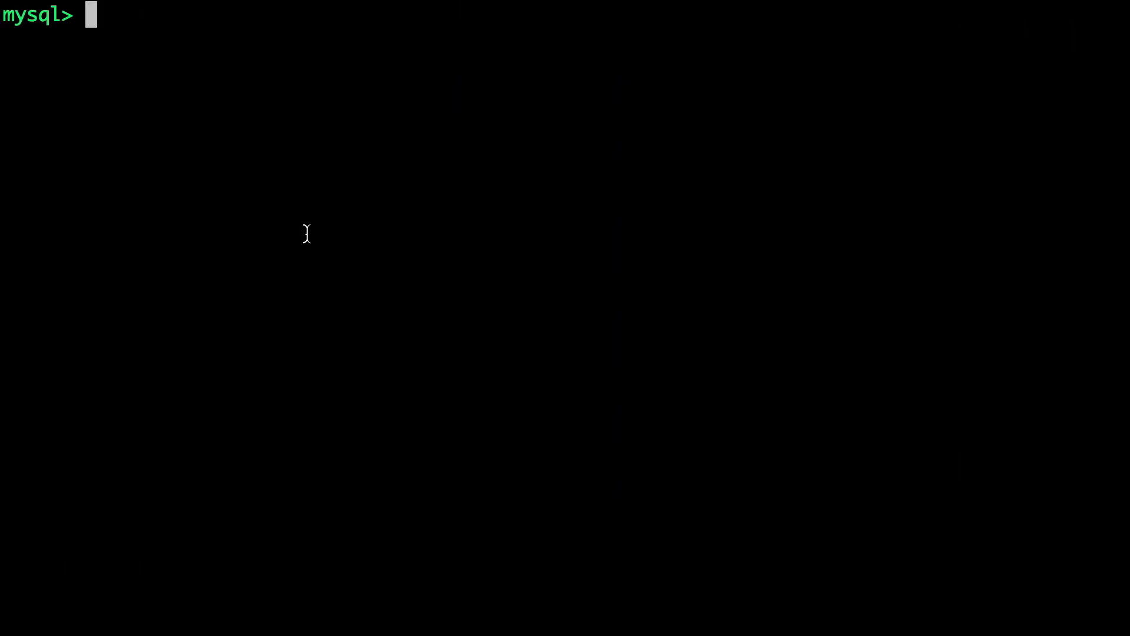
text(USE `classicmodels`;)
text(select `officeCode`, `city`, `phone`  from `offices`;)
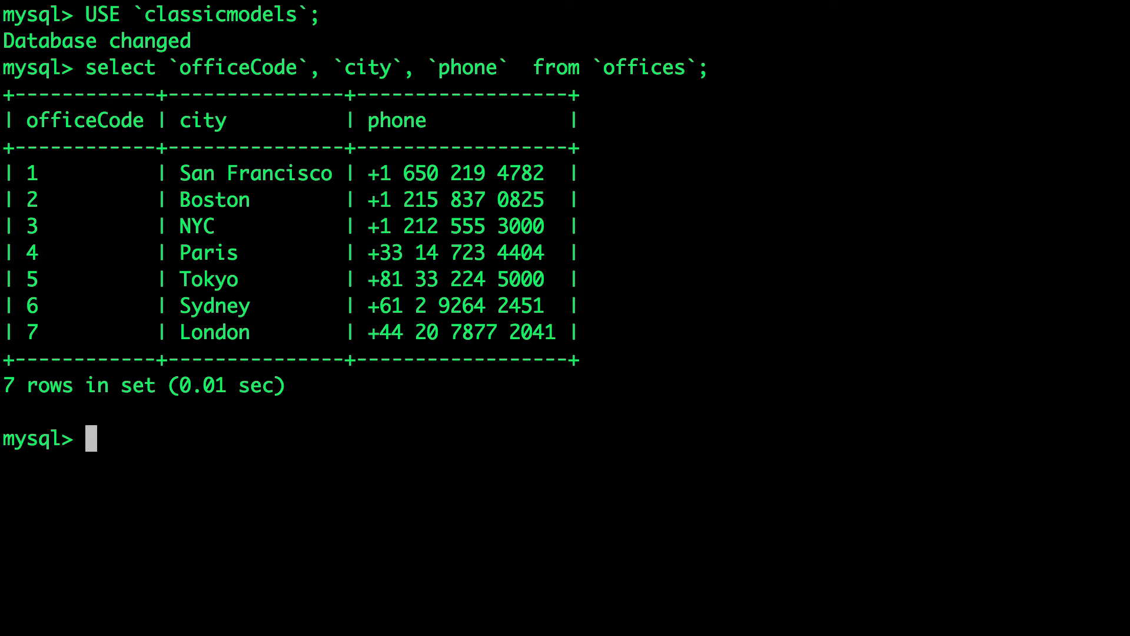
text(exit)
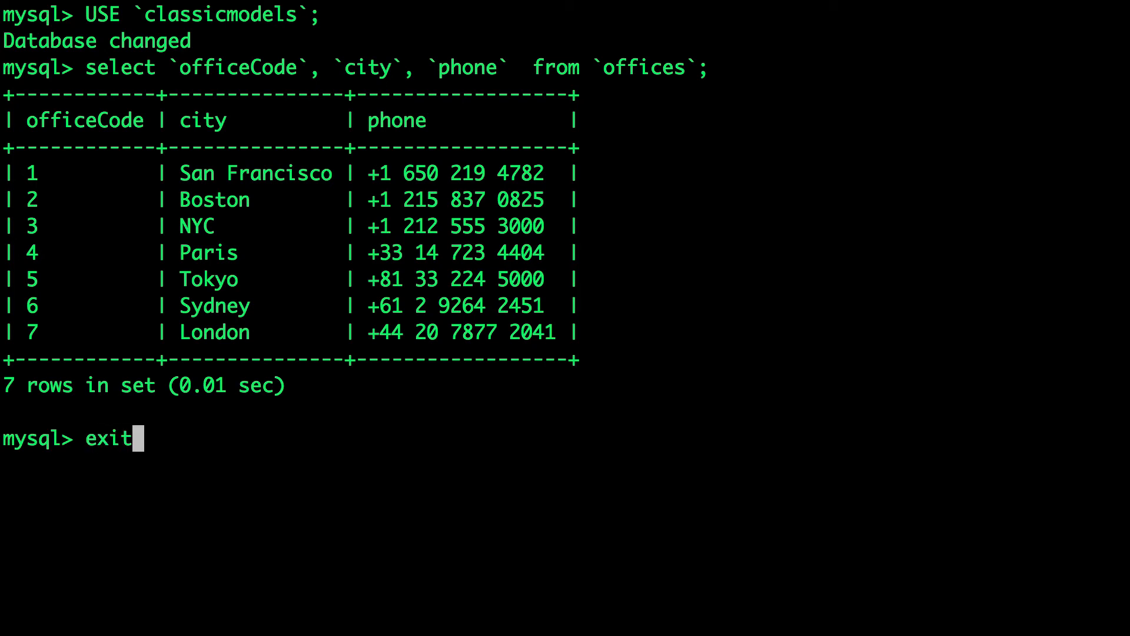
key(Return)
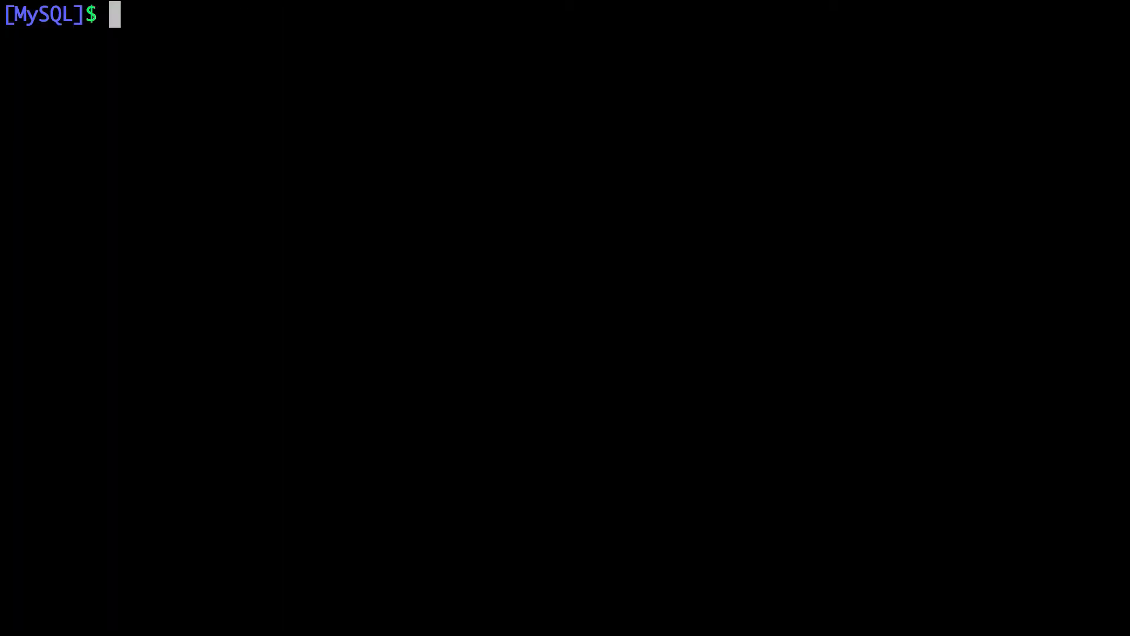